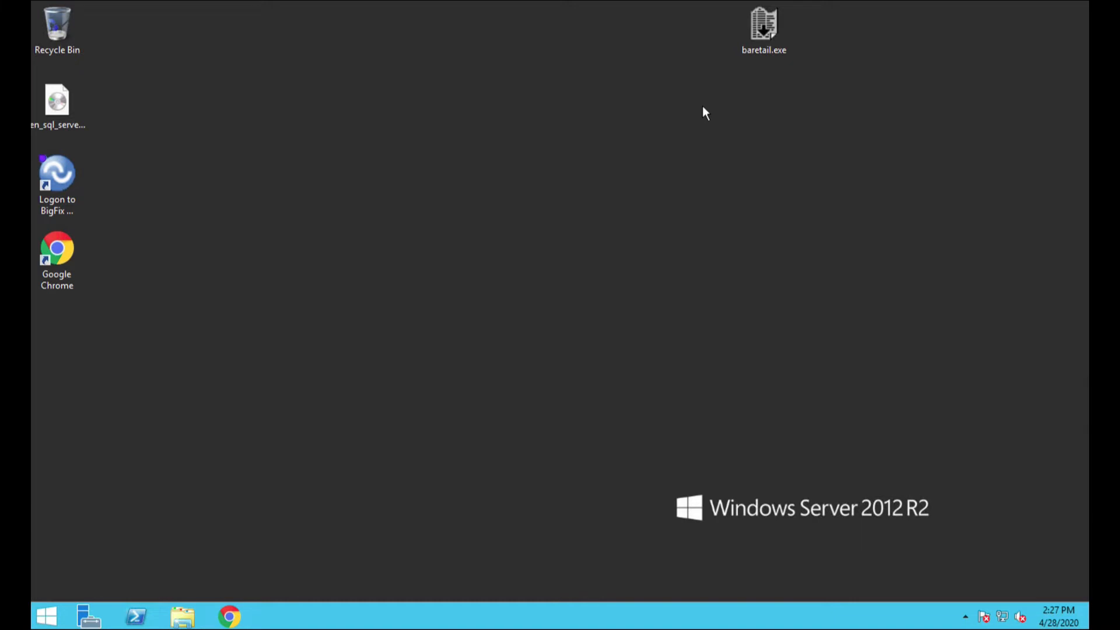
pyautogui.moveTo(429, 142)
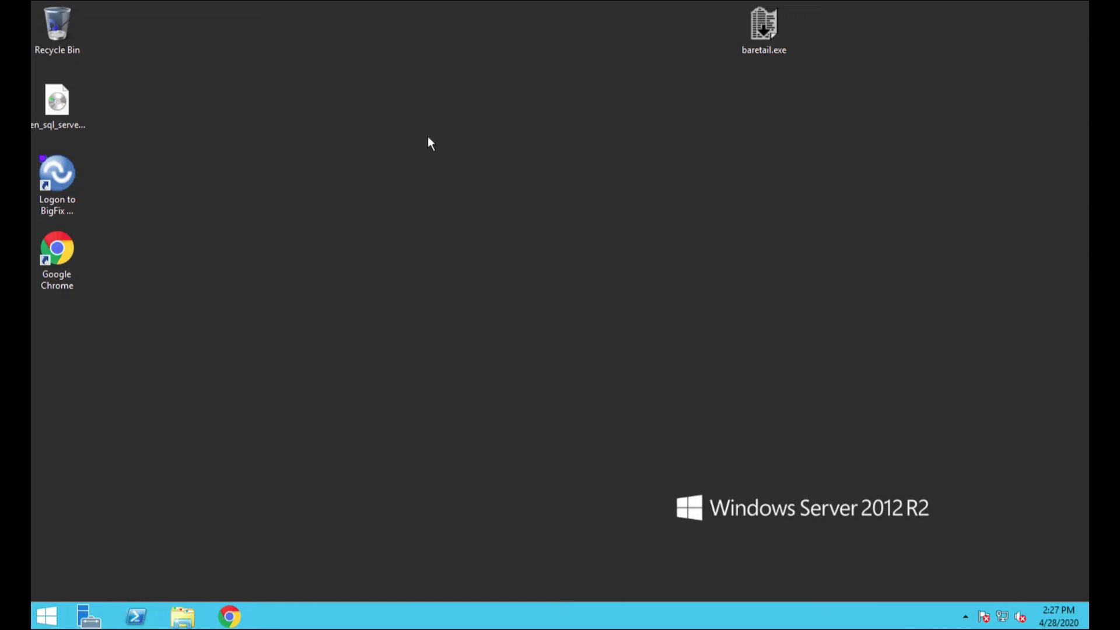
# Step: Launch the Remote Control logon shortcut, bypass the certificate warnings, and log on as admin
pyautogui.click(57, 179)
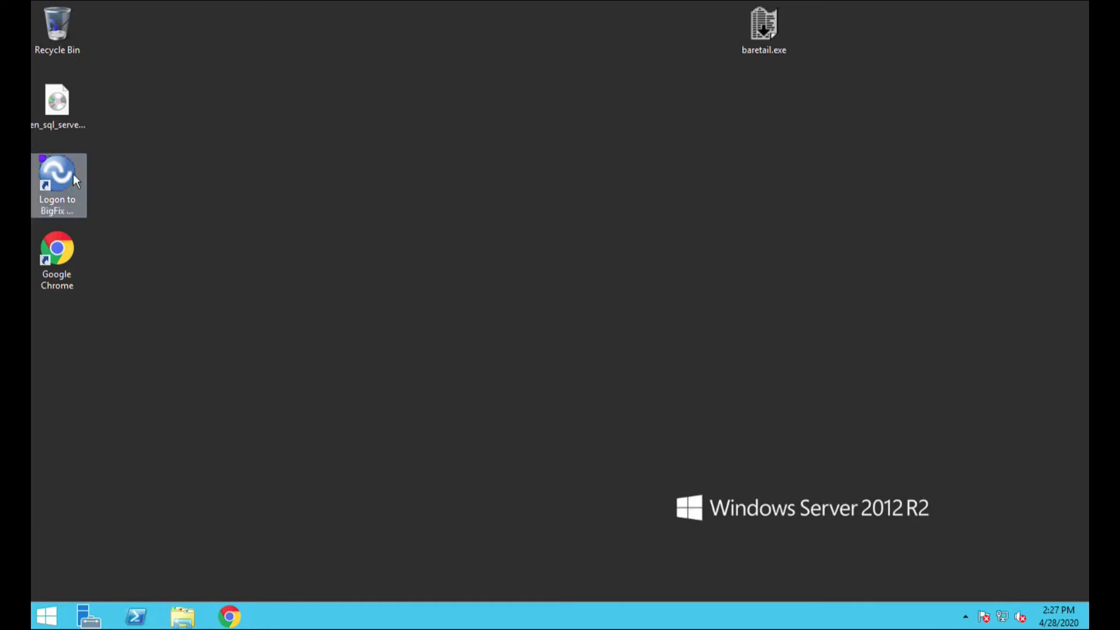
pyautogui.doubleClick(57, 182)
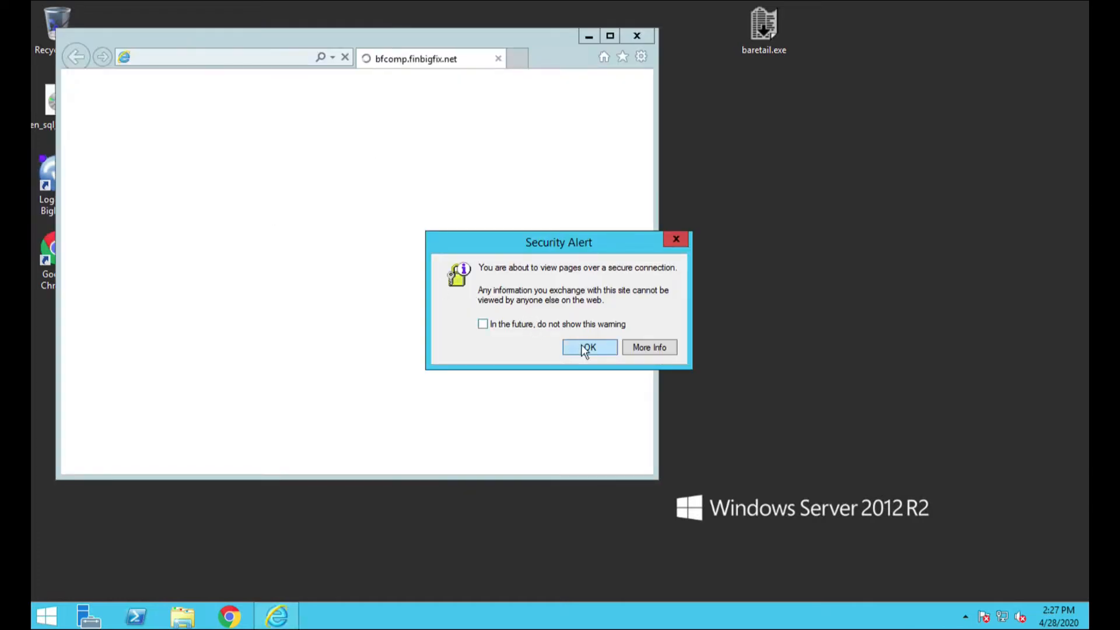
pyautogui.click(588, 347)
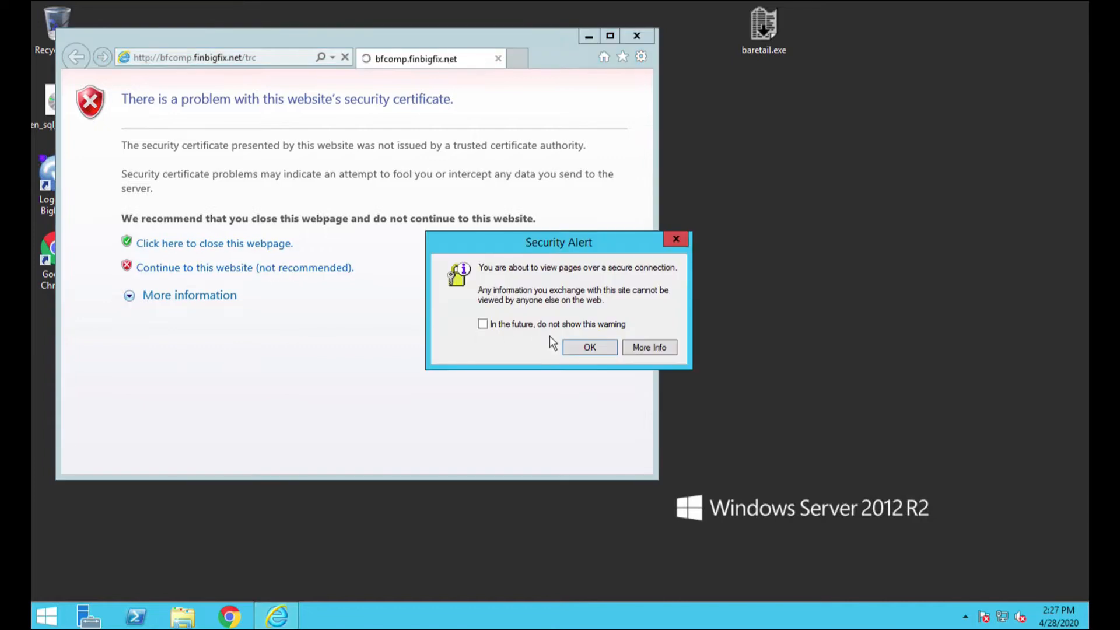
pyautogui.click(589, 348)
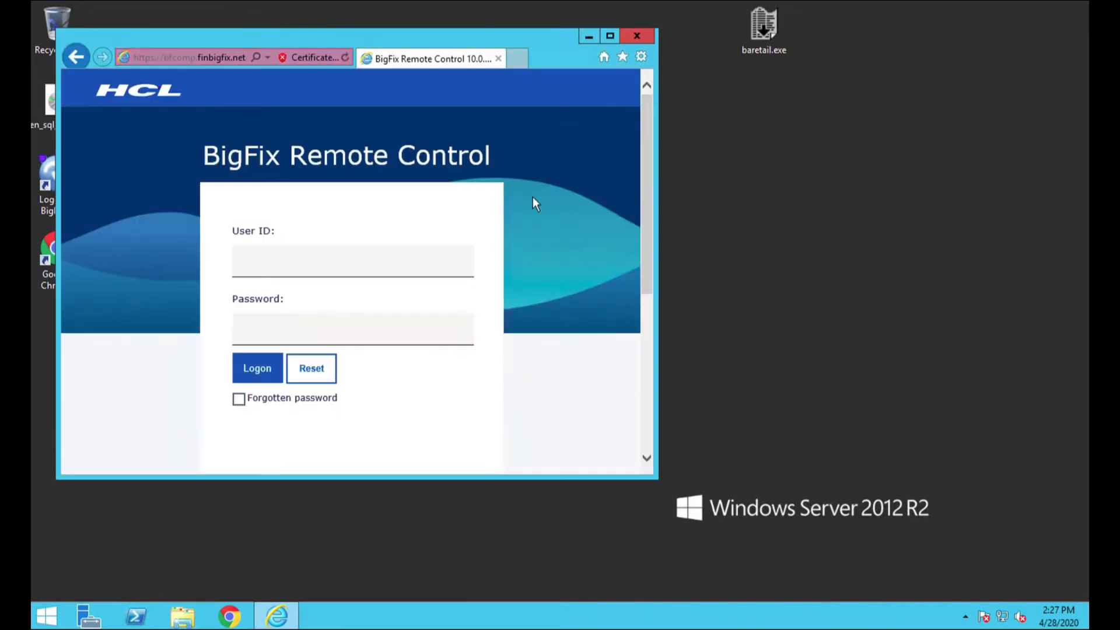
pyautogui.click(326, 260)
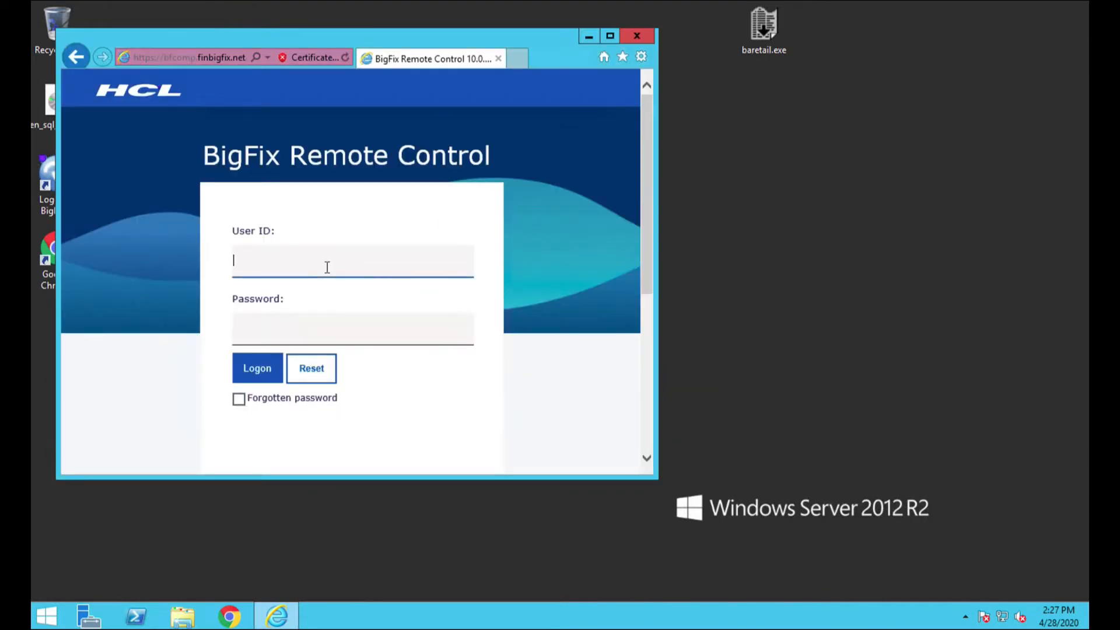
pyautogui.click(609, 36)
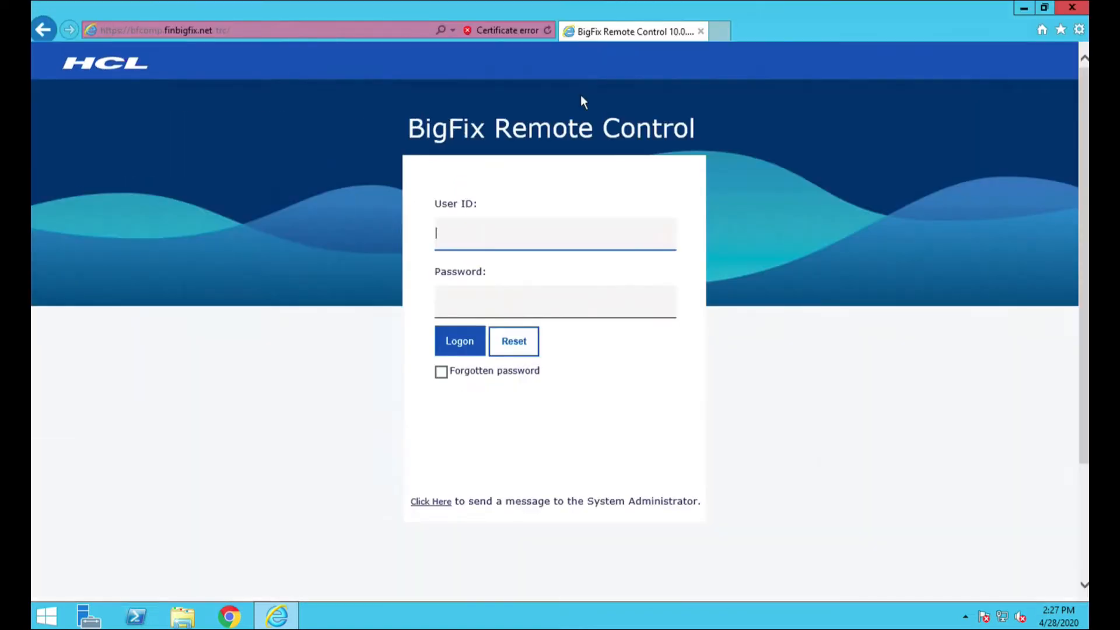
pyautogui.write('admin')
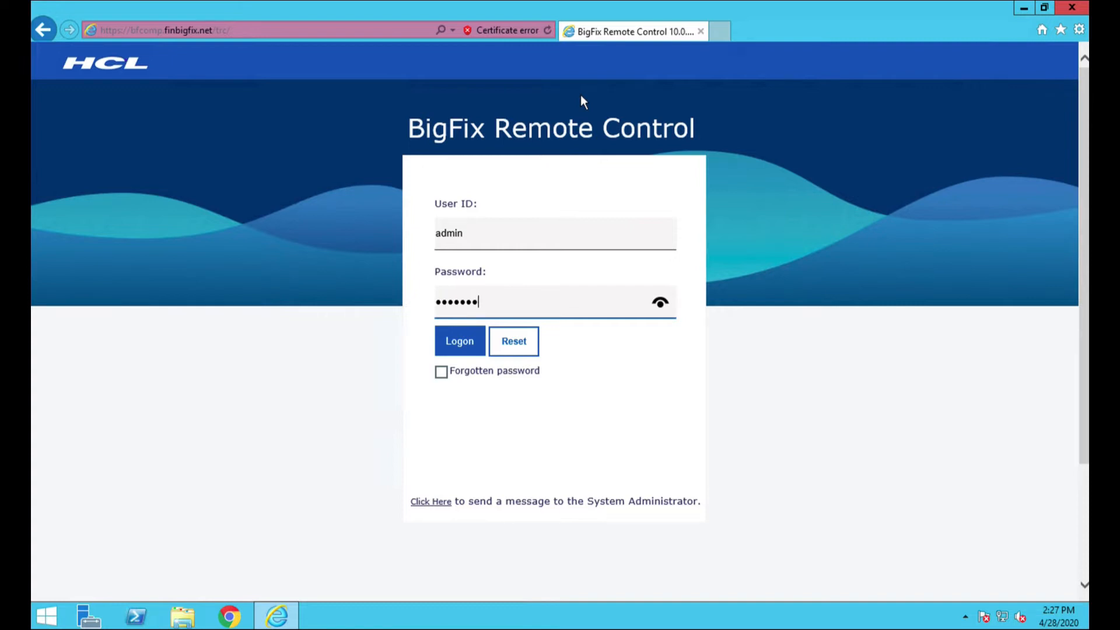
pyautogui.click(459, 341)
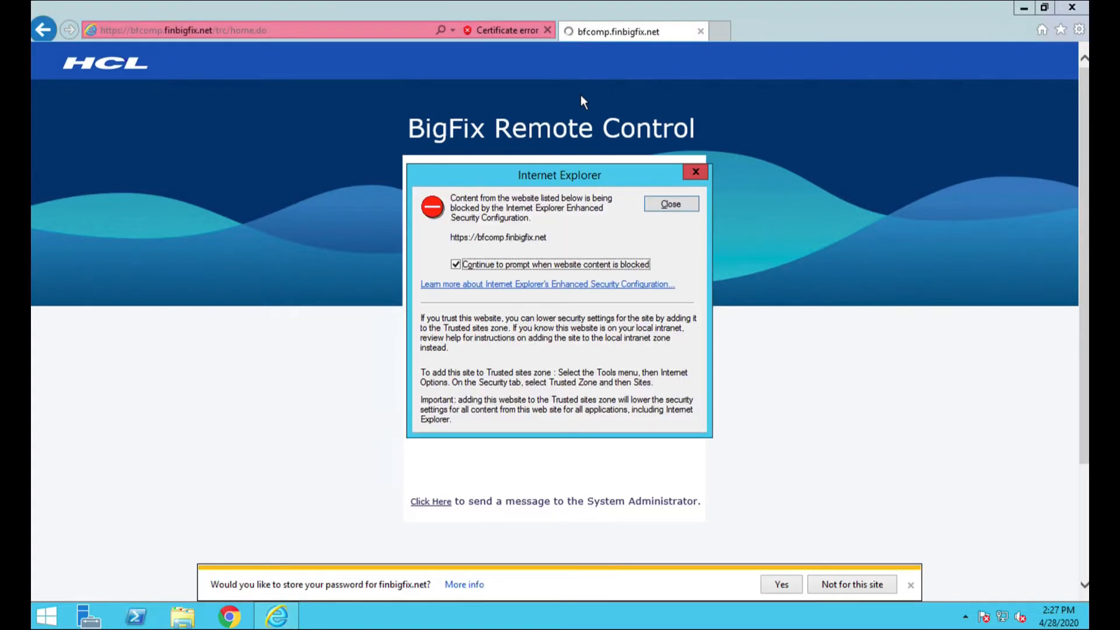
pyautogui.click(669, 204)
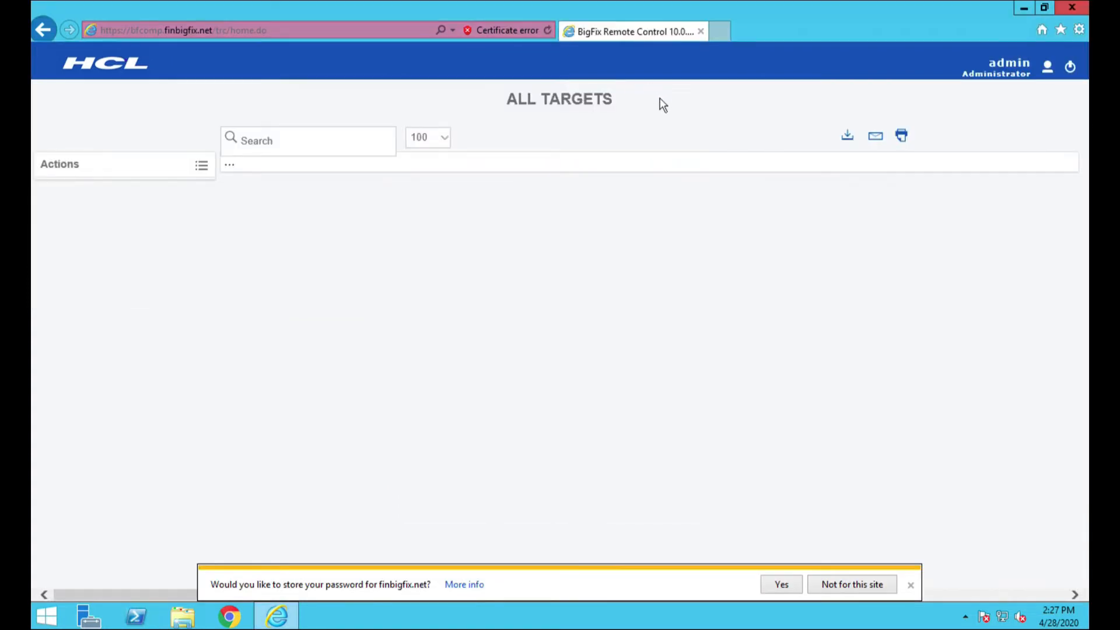
pyautogui.moveTo(684, 44)
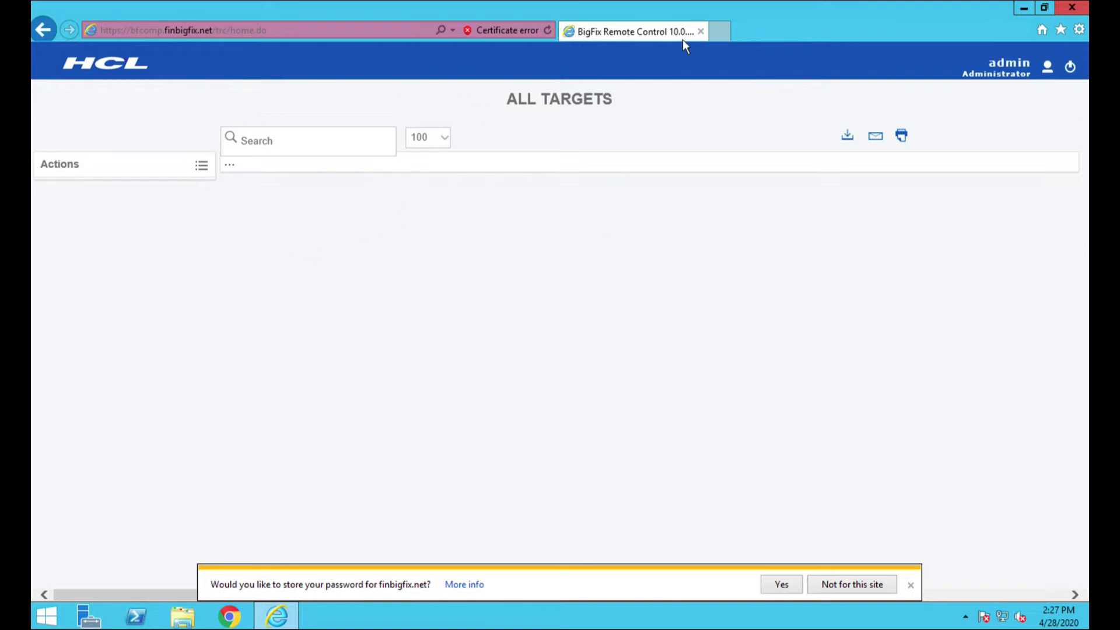
pyautogui.moveTo(963, 22)
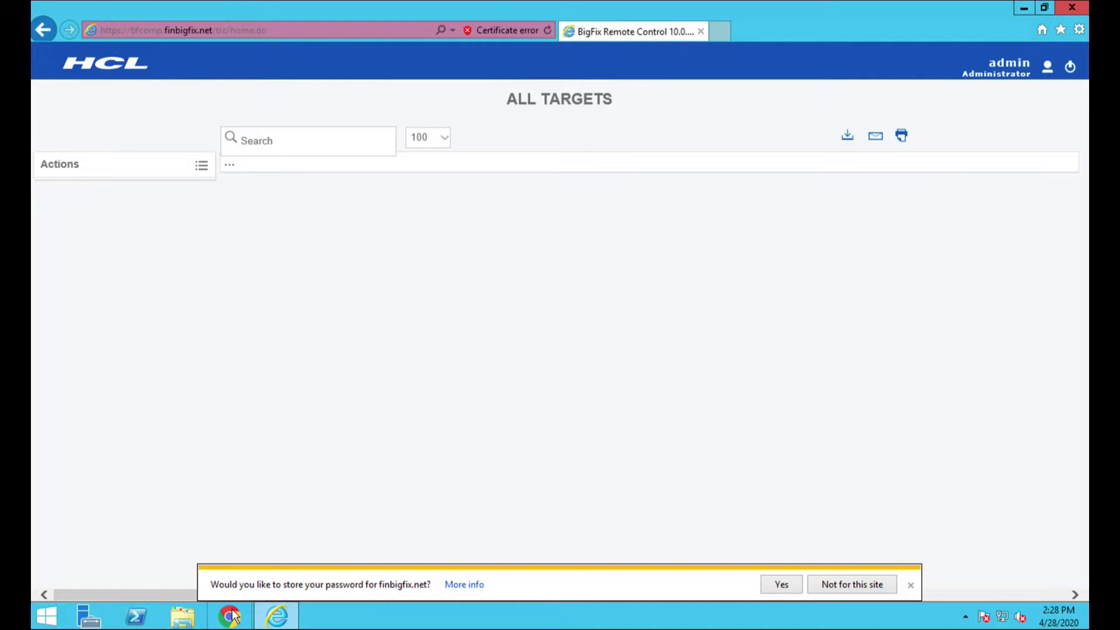
# Step: Log on to the Remote Control site in Chrome as admin, then return to the Console
pyautogui.click(229, 615)
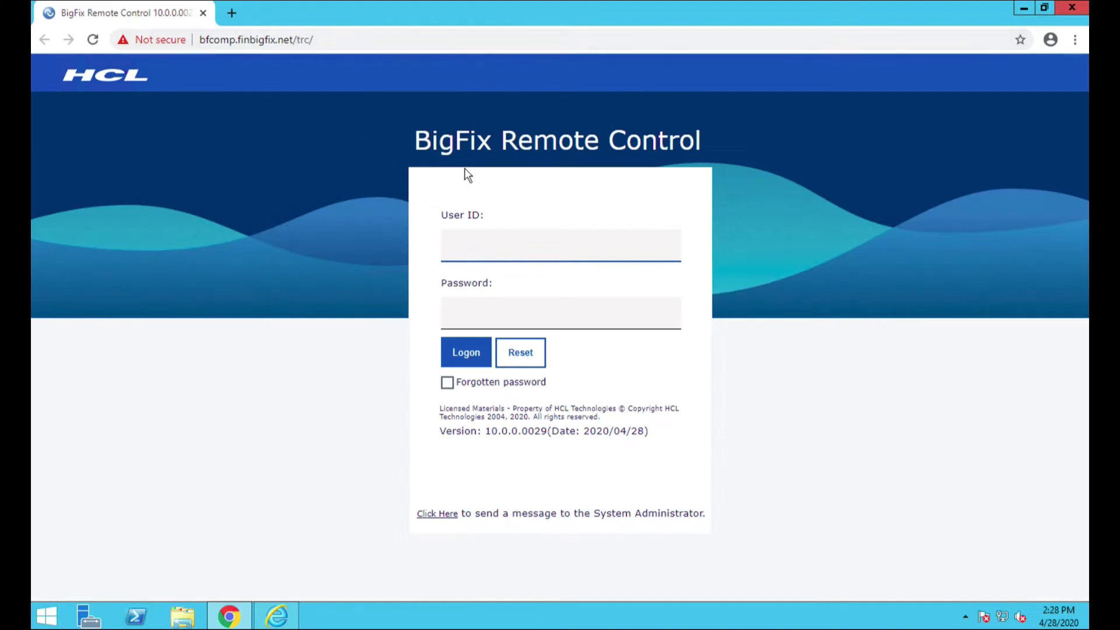
pyautogui.write('admin')
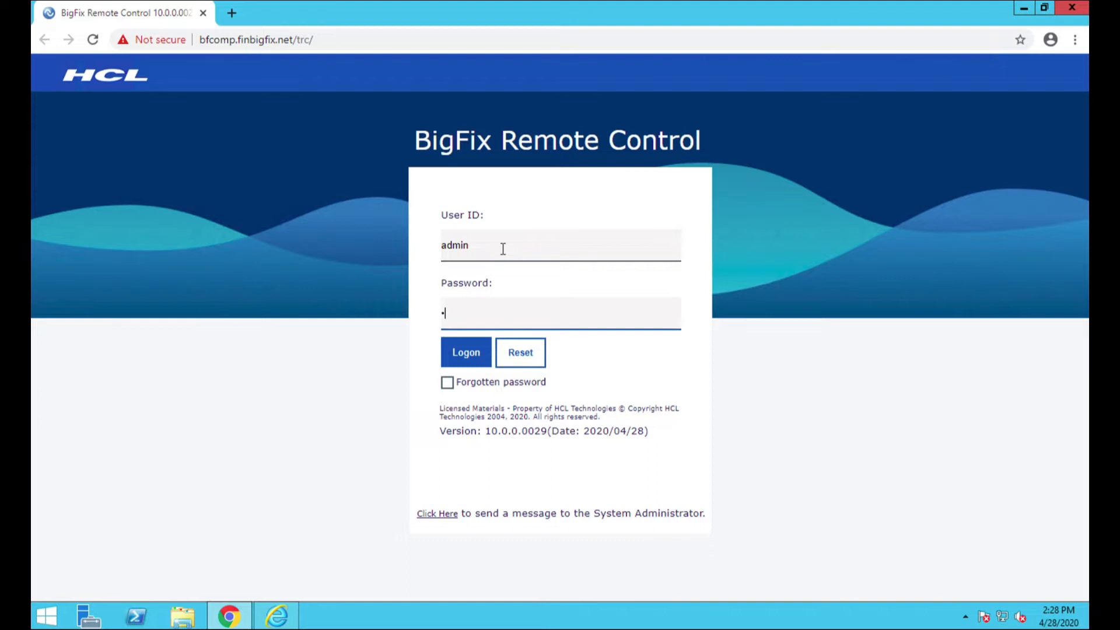
pyautogui.click(465, 351)
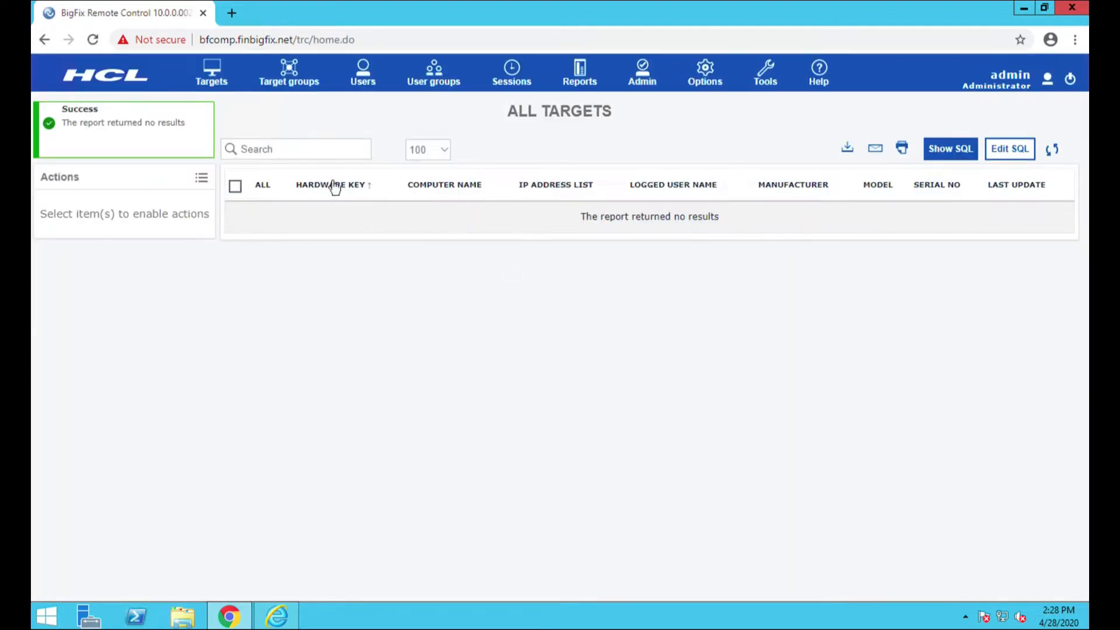
pyautogui.moveTo(382, 75)
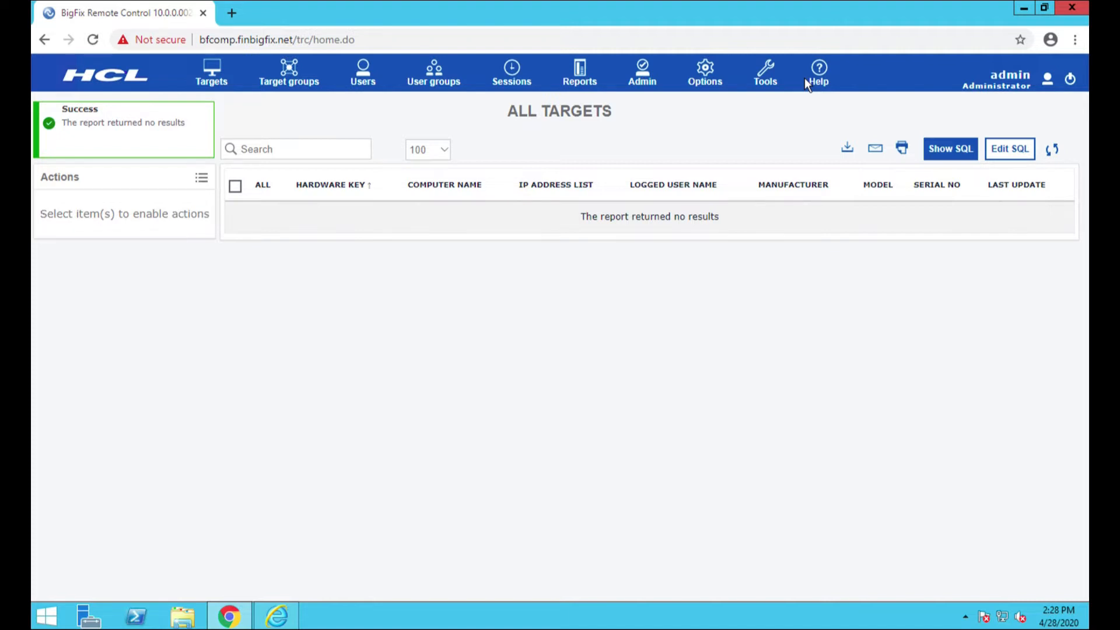
pyautogui.moveTo(457, 118)
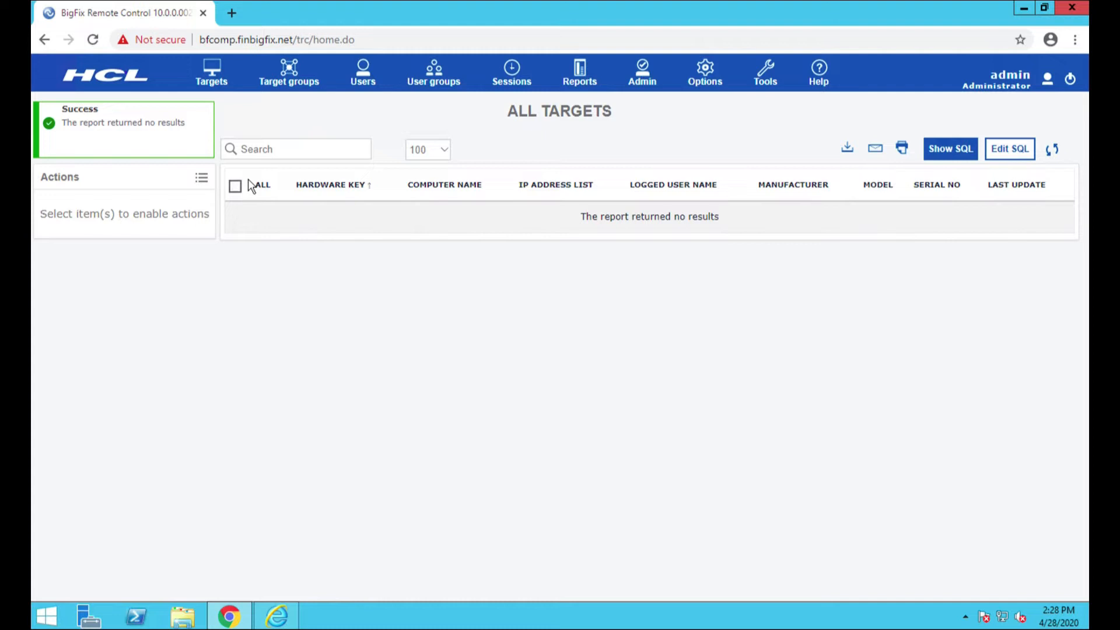
pyautogui.click(277, 616)
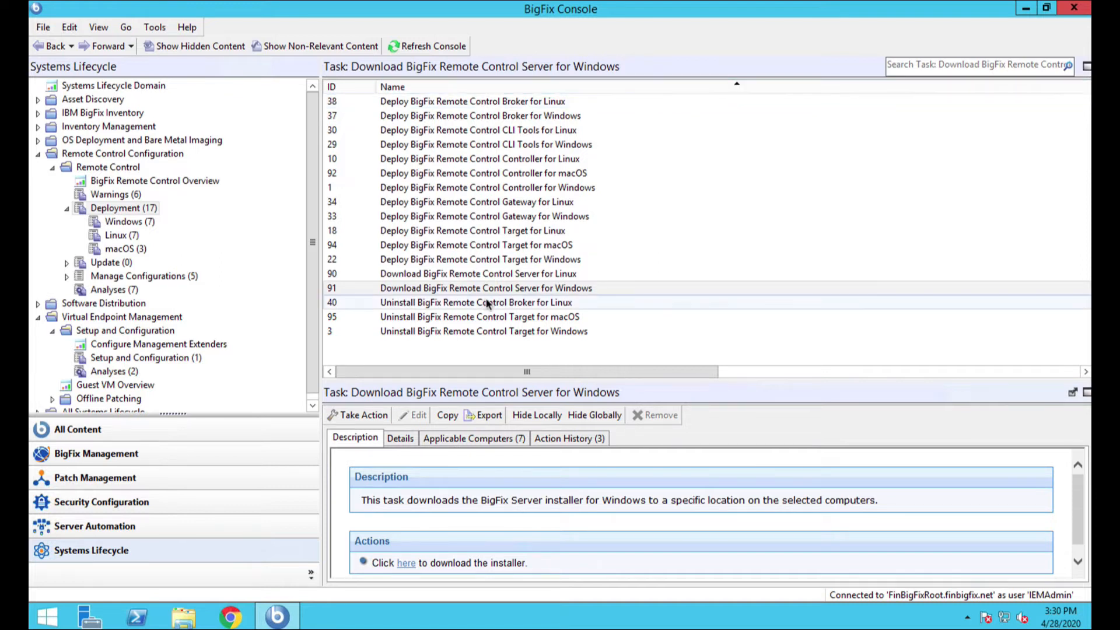
pyautogui.moveTo(539, 299)
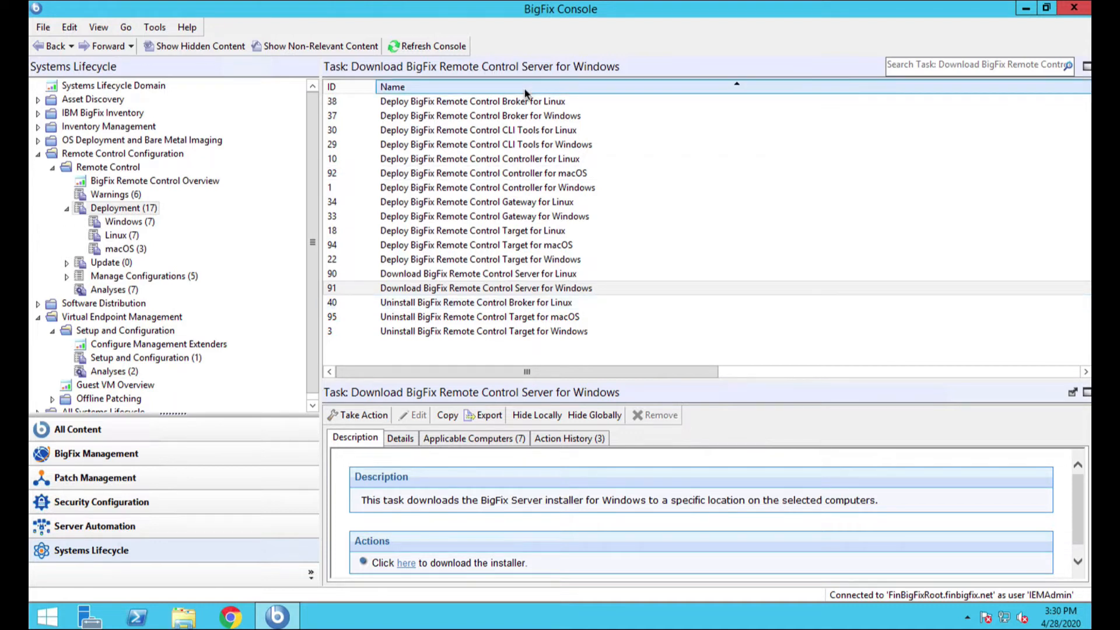
# Step: Take action on task 22 Deploy BigFix Remote Control Target for Windows, targeting five reporting computers
pyautogui.click(480, 258)
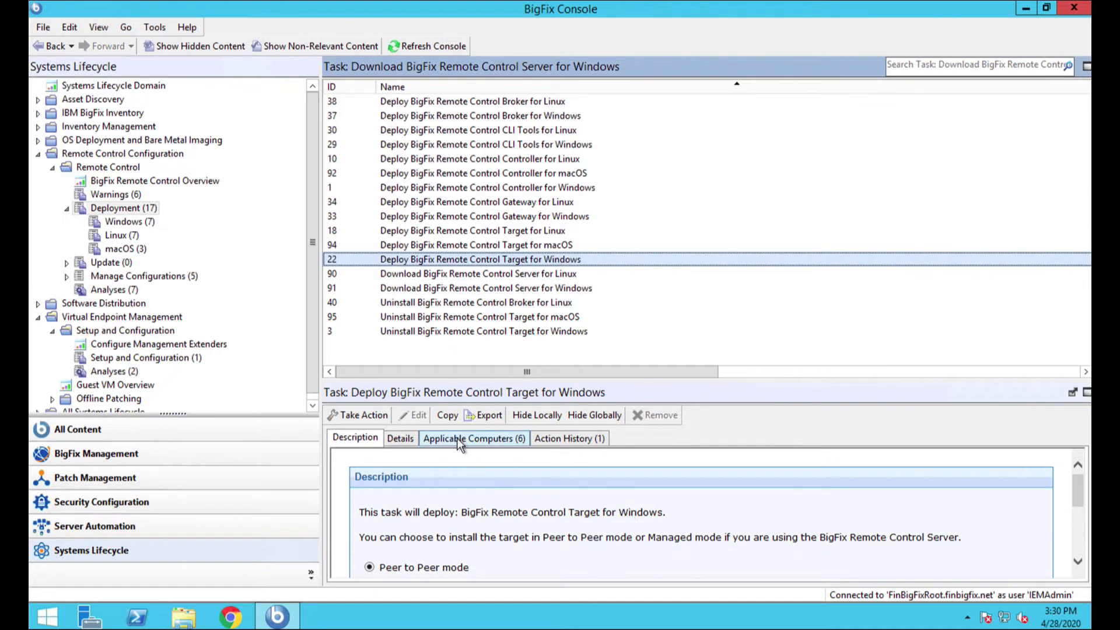
pyautogui.click(473, 438)
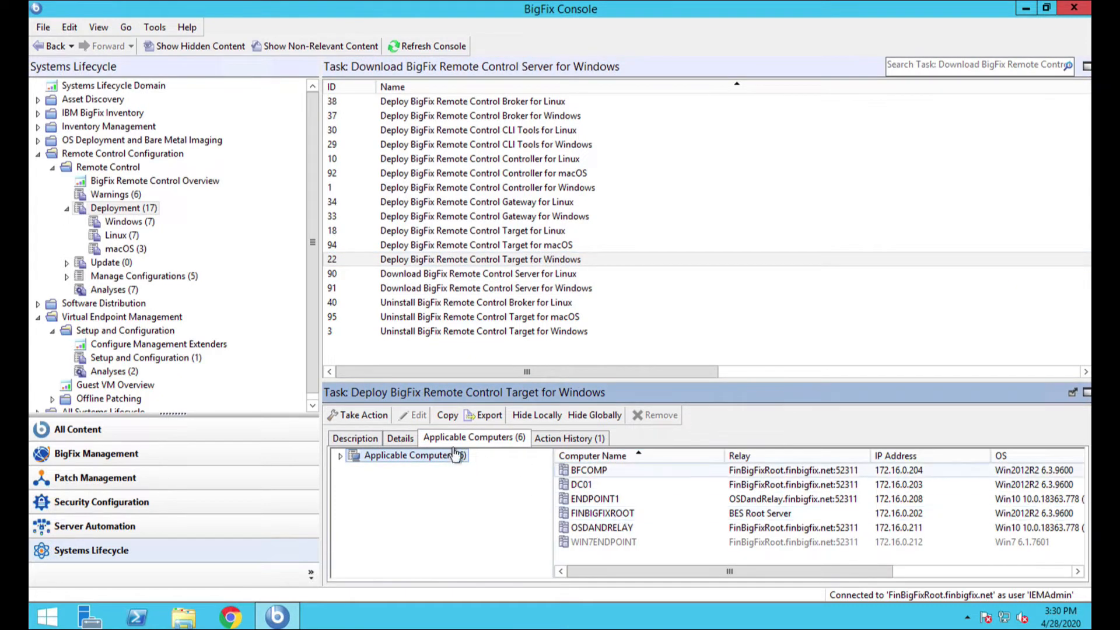
pyautogui.click(357, 415)
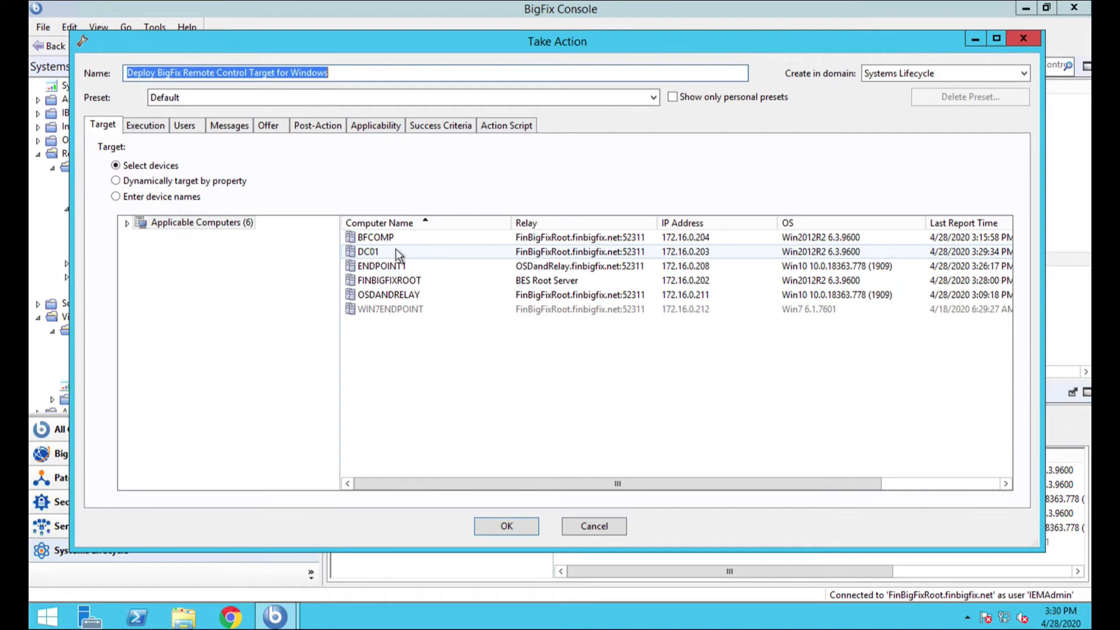
pyautogui.click(375, 237)
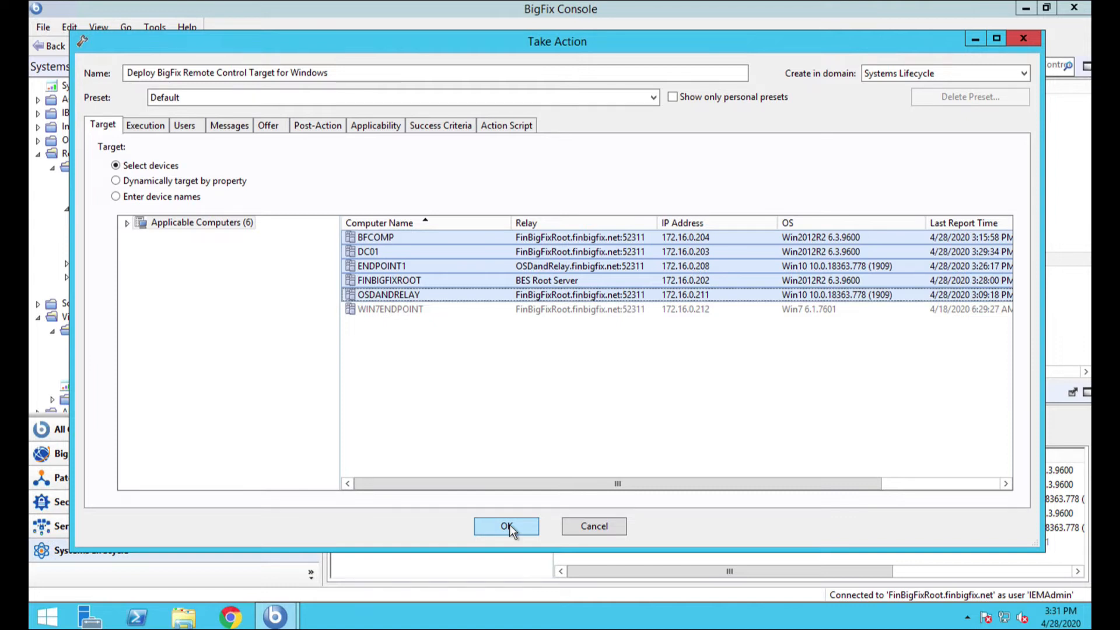
# Step: Issue the Windows target deployment action and switch to the All Content domain
pyautogui.click(507, 525)
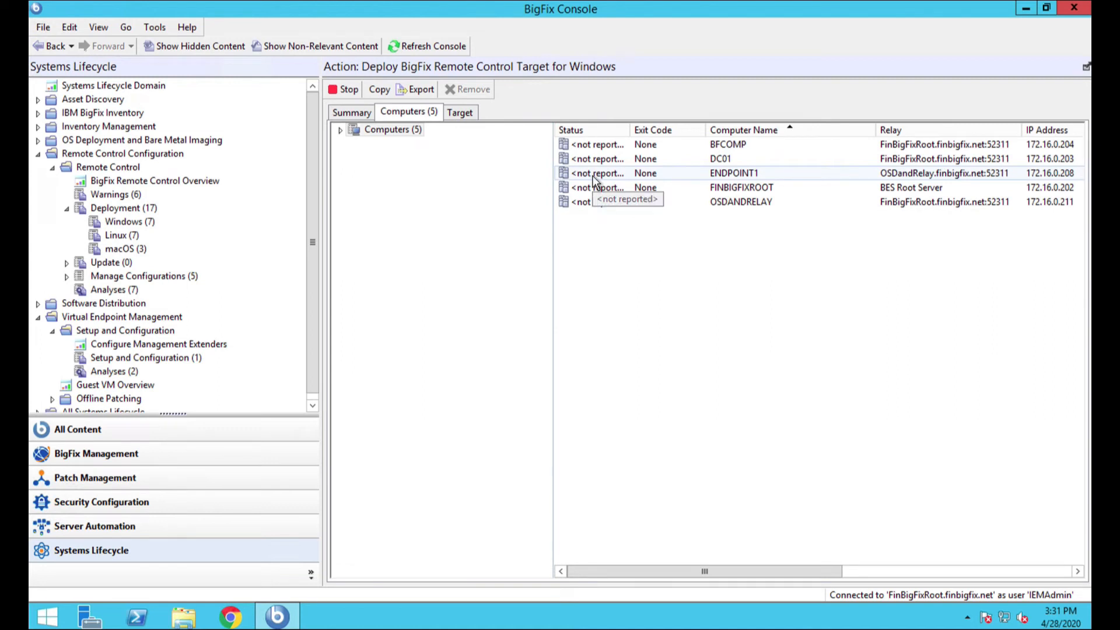
pyautogui.moveTo(561, 217)
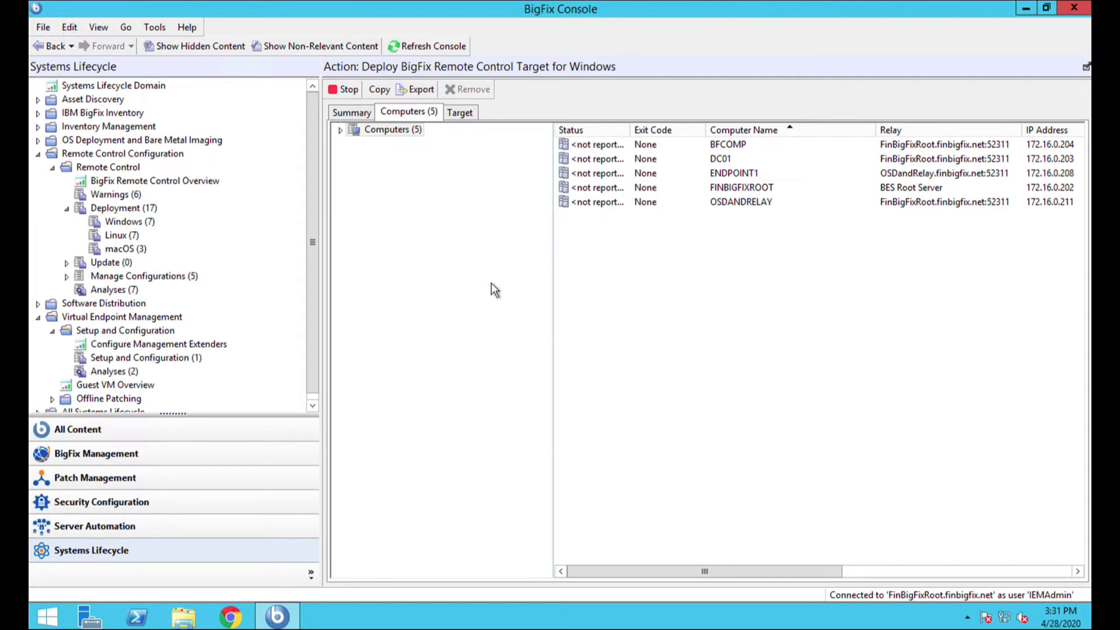
pyautogui.moveTo(216, 436)
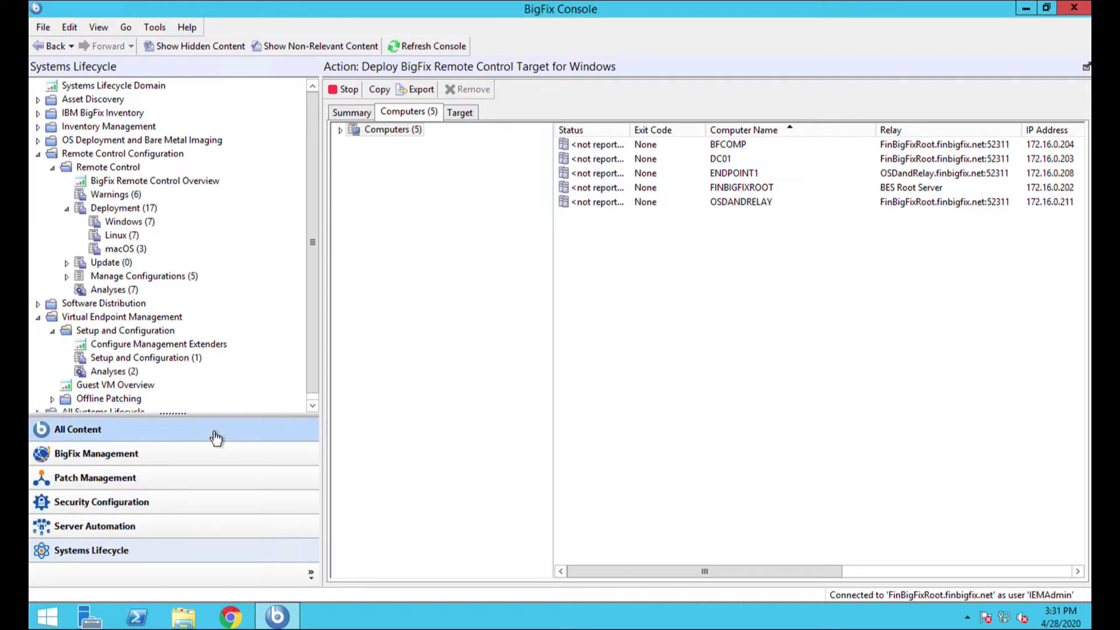
pyautogui.moveTo(233, 416)
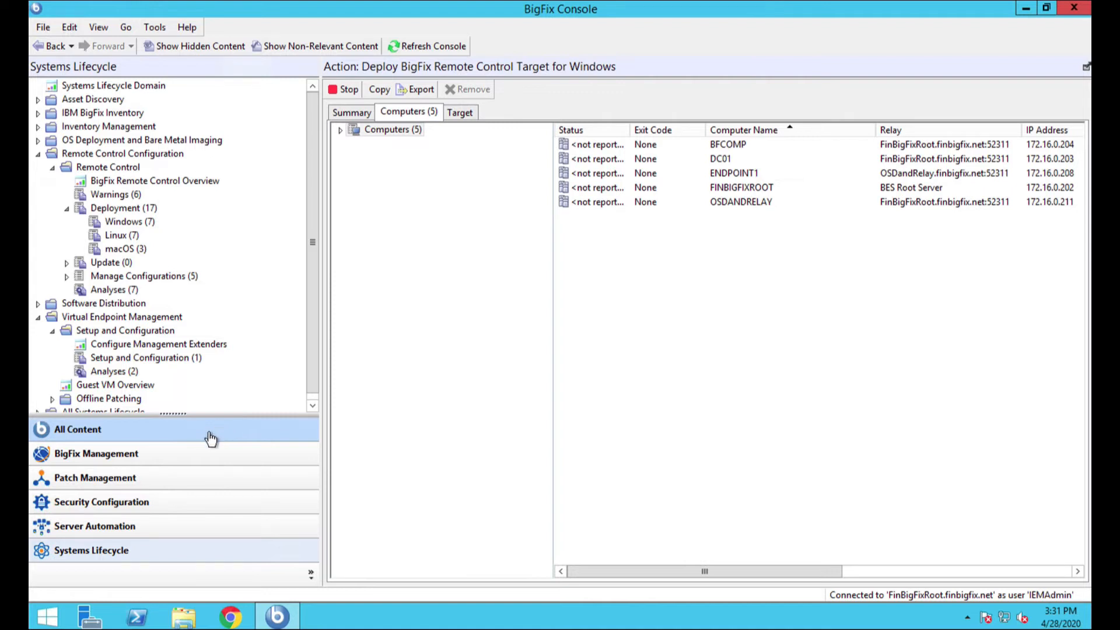
pyautogui.click(77, 429)
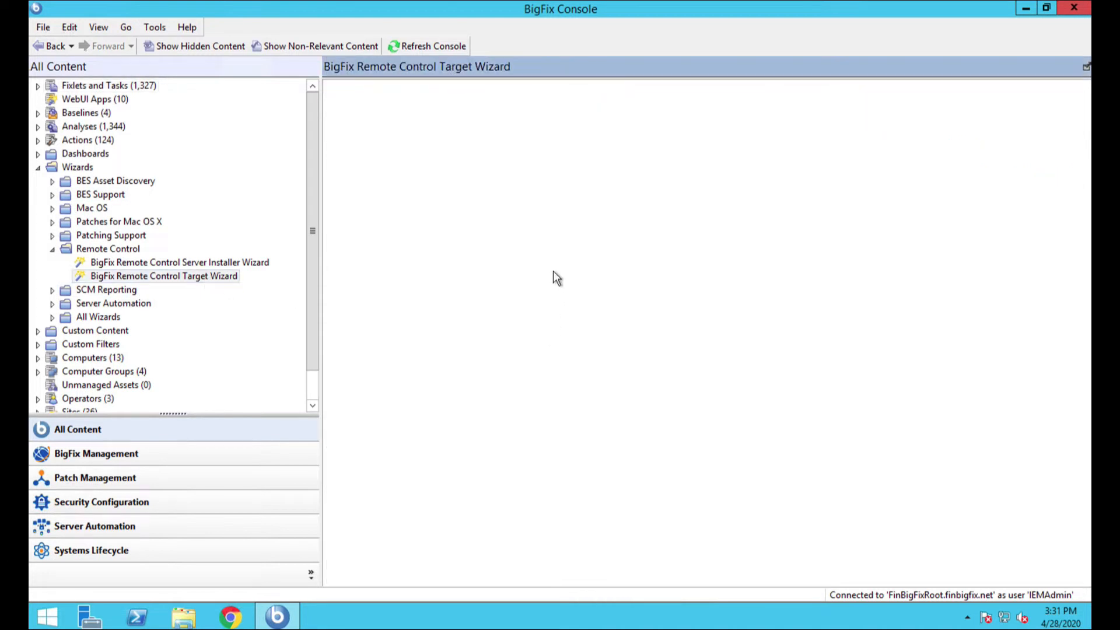
# Step: Launch the BigFix Remote Control Target Wizard from Wizards > Remote Control
pyautogui.click(162, 276)
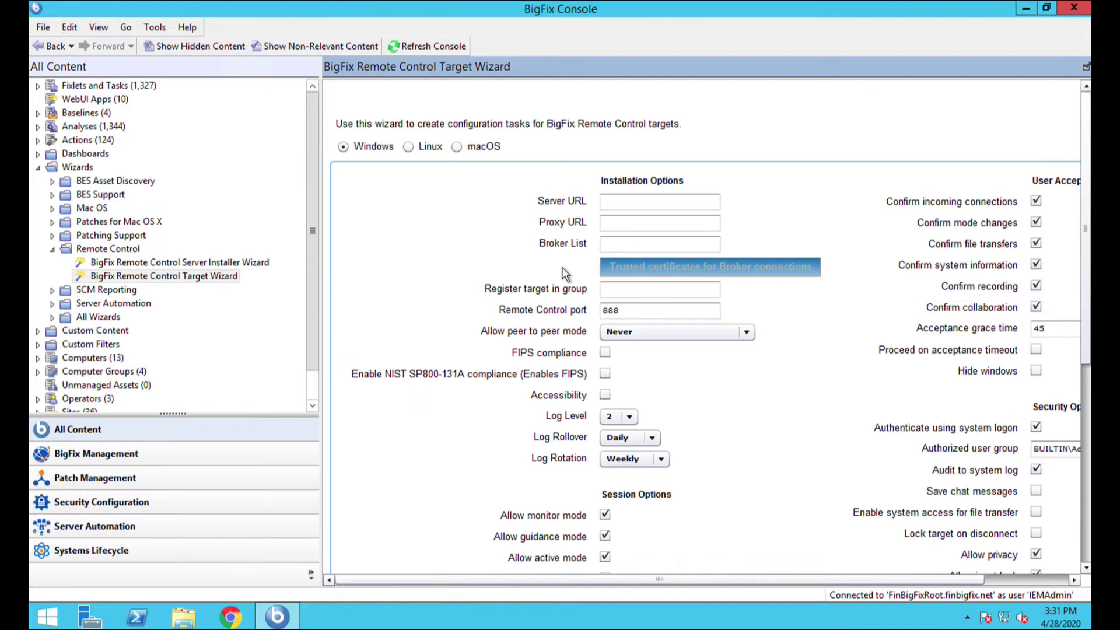
pyautogui.moveTo(679, 220)
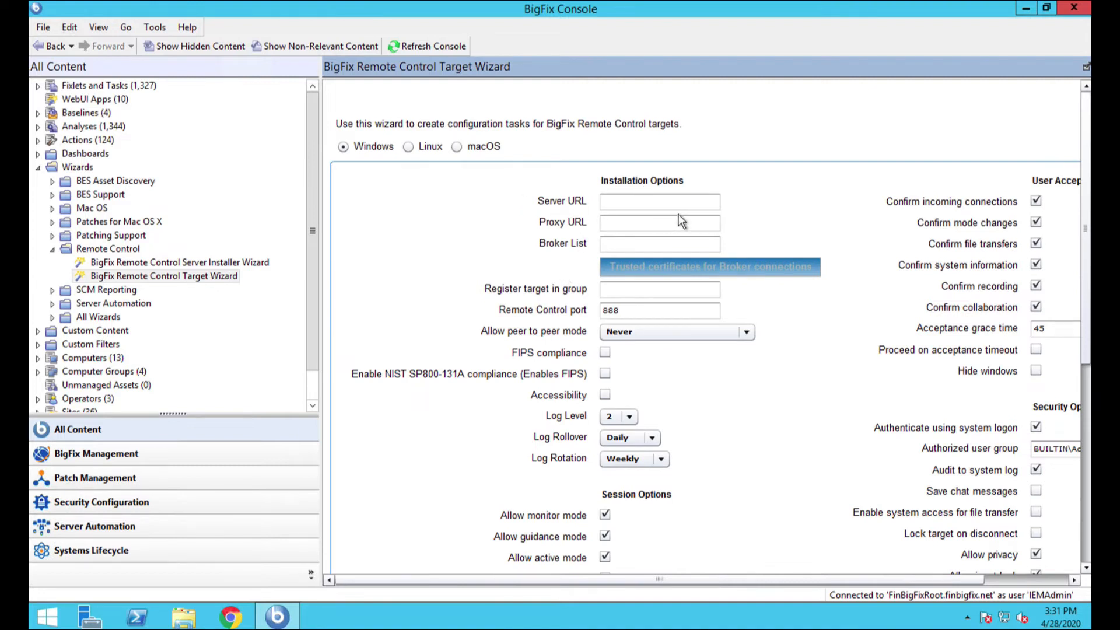
pyautogui.moveTo(687, 302)
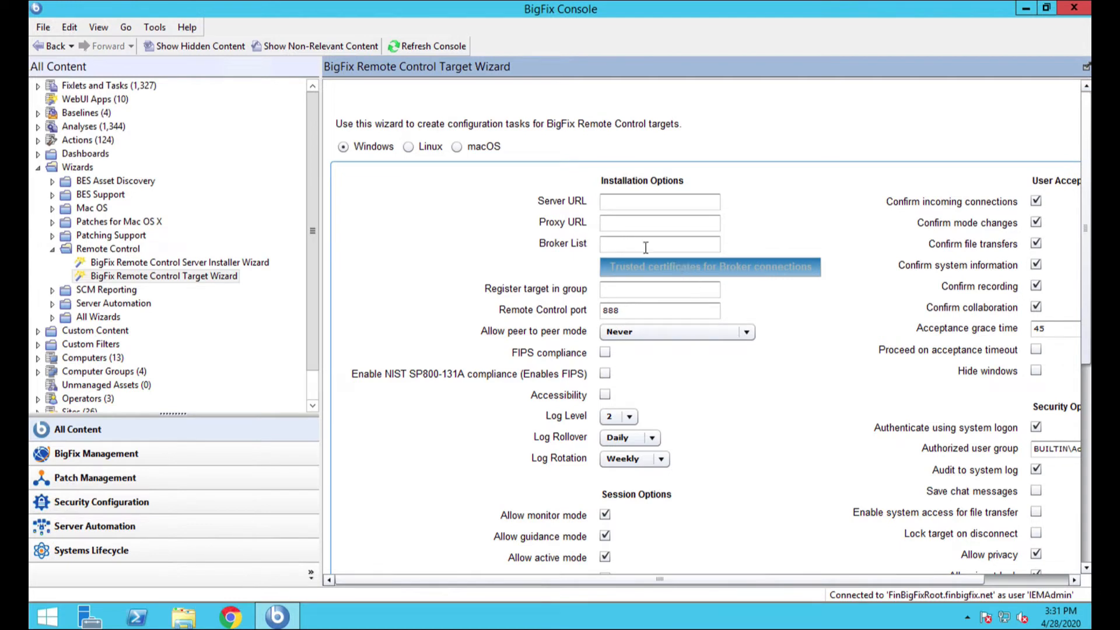
pyautogui.moveTo(742, 256)
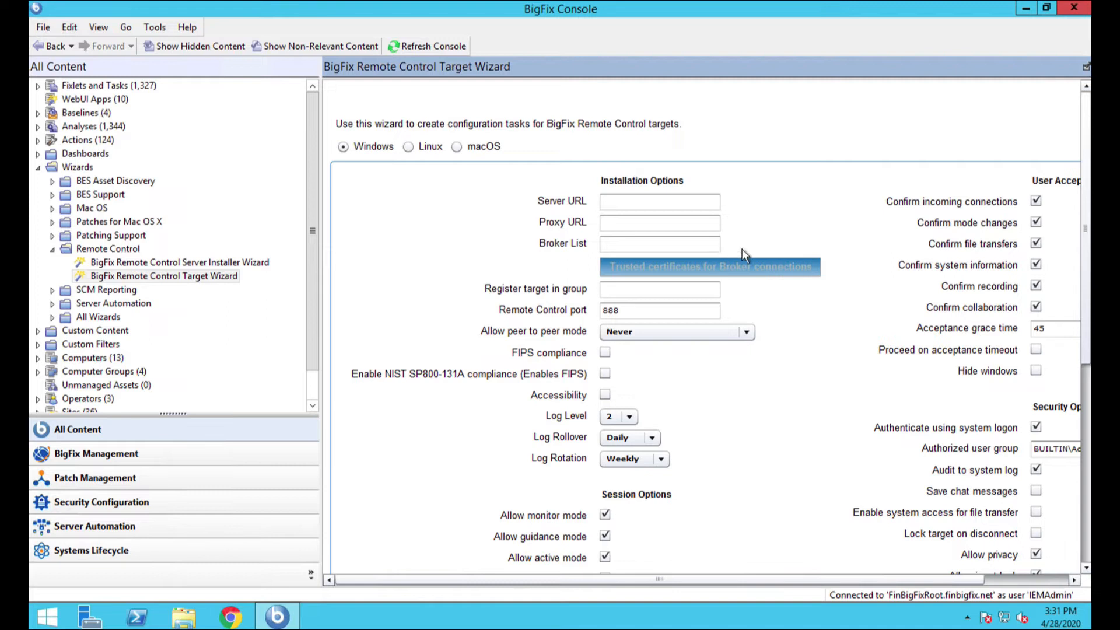
pyautogui.moveTo(758, 250)
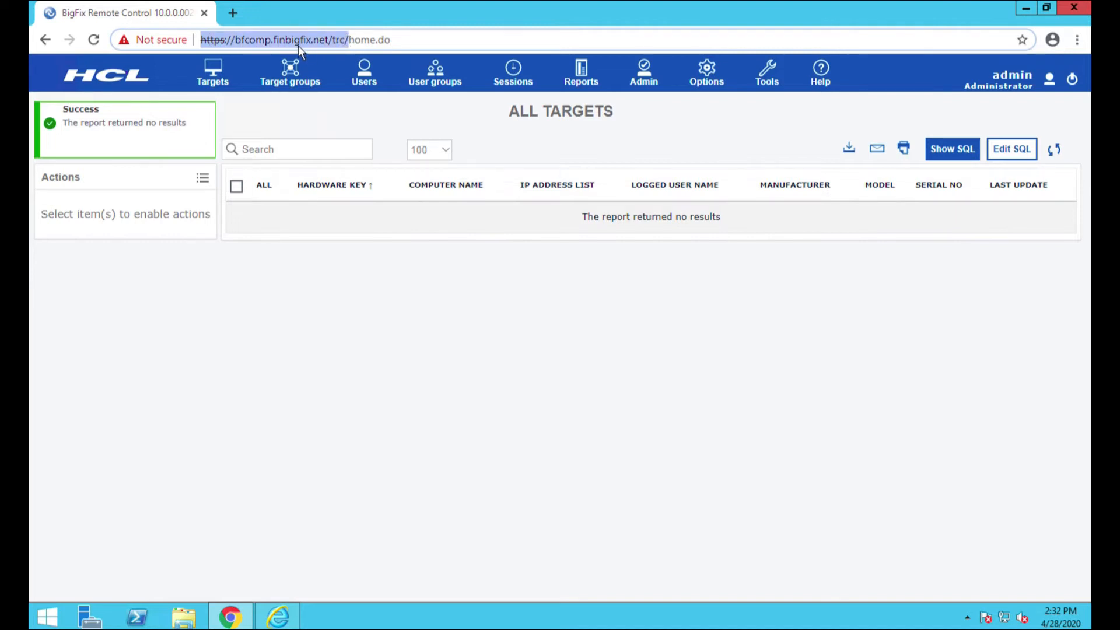
pyautogui.moveTo(341, 107)
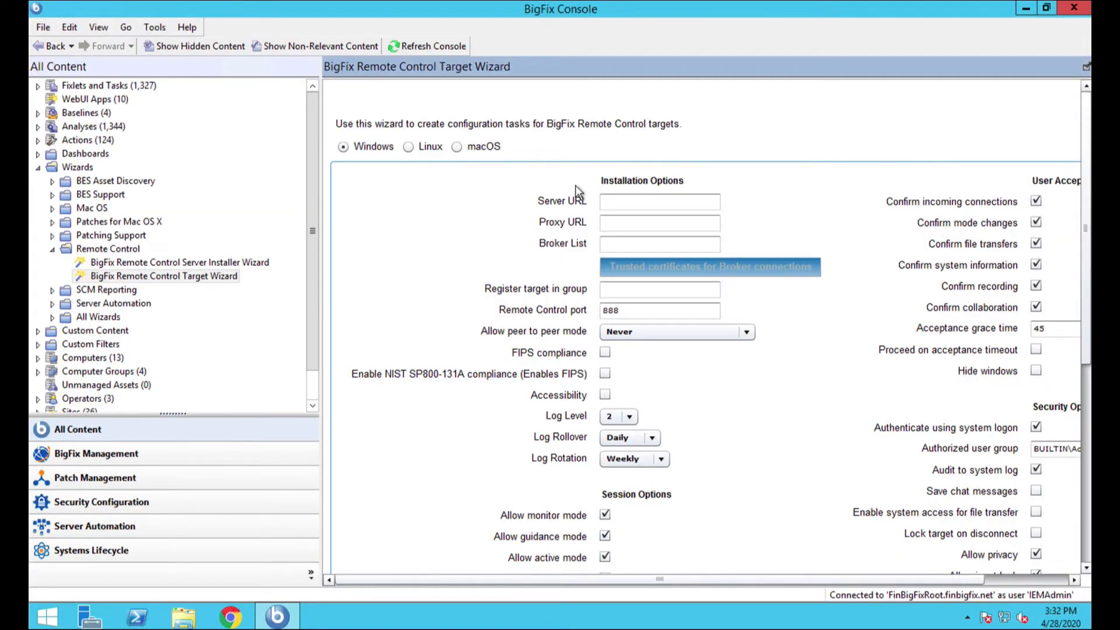
# Step: Paste the copied server address into Server URL and keep peer-to-peer mode at Never
pyautogui.rightClick(657, 201)
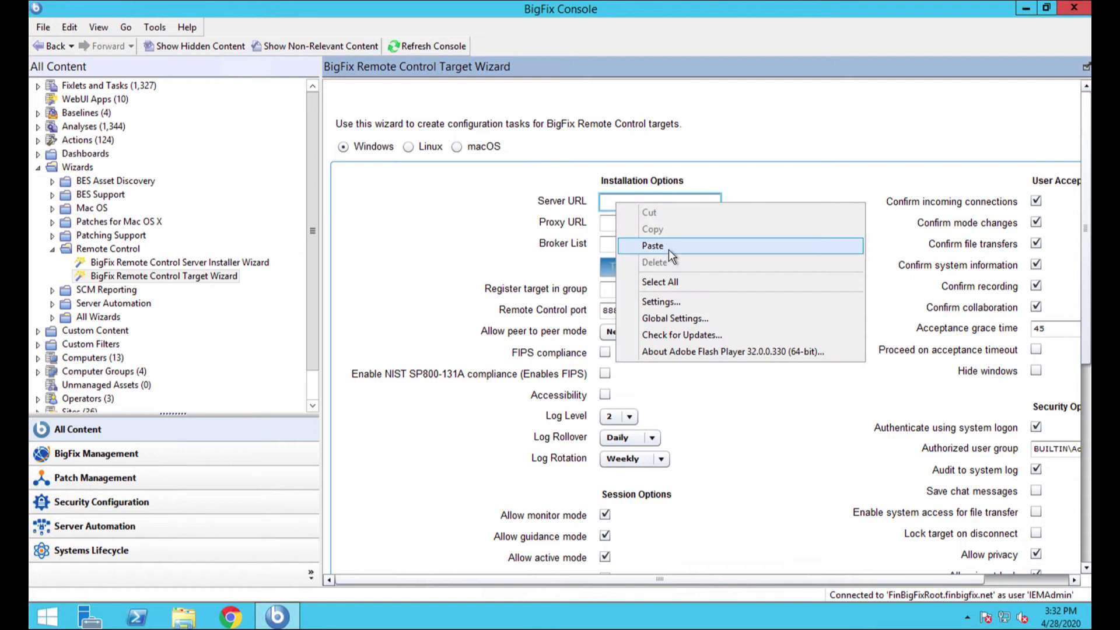
pyautogui.click(651, 245)
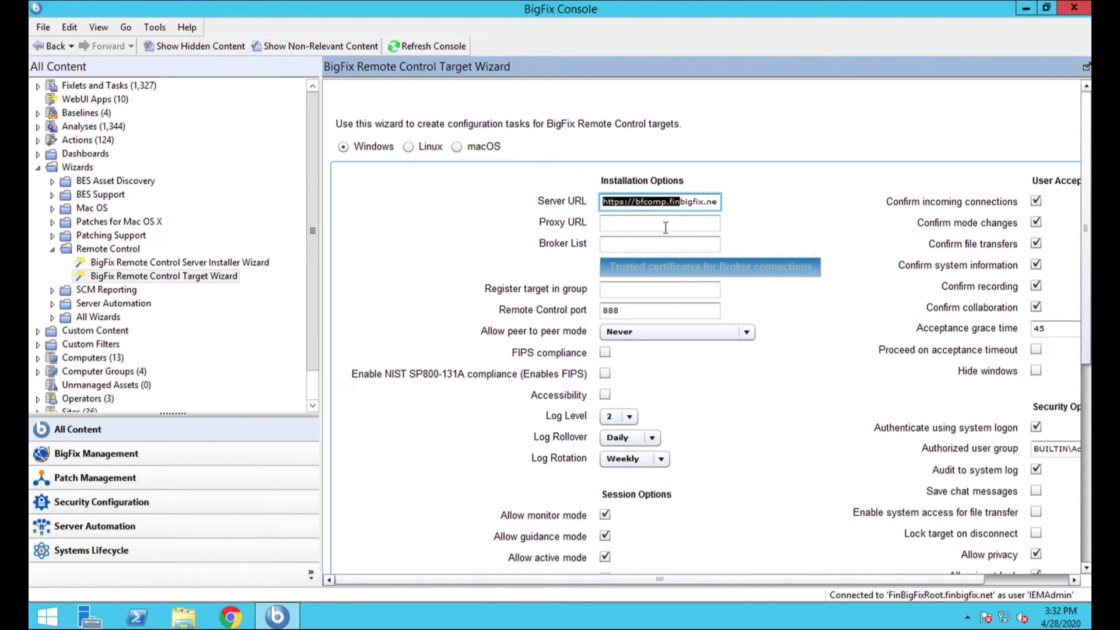
pyautogui.moveTo(738, 237)
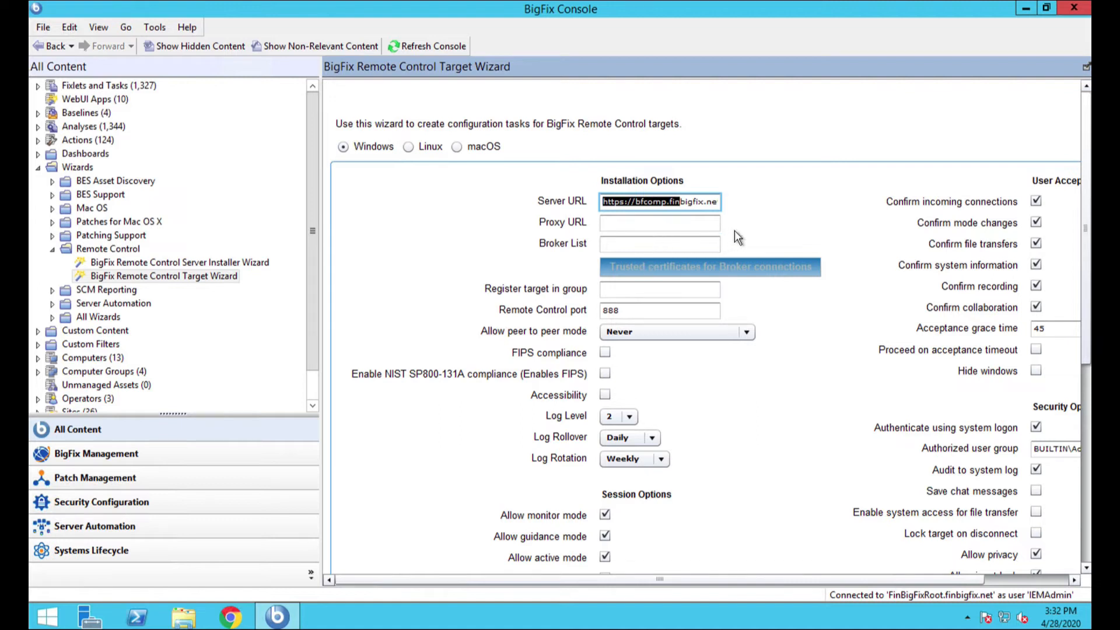
pyautogui.moveTo(686, 309)
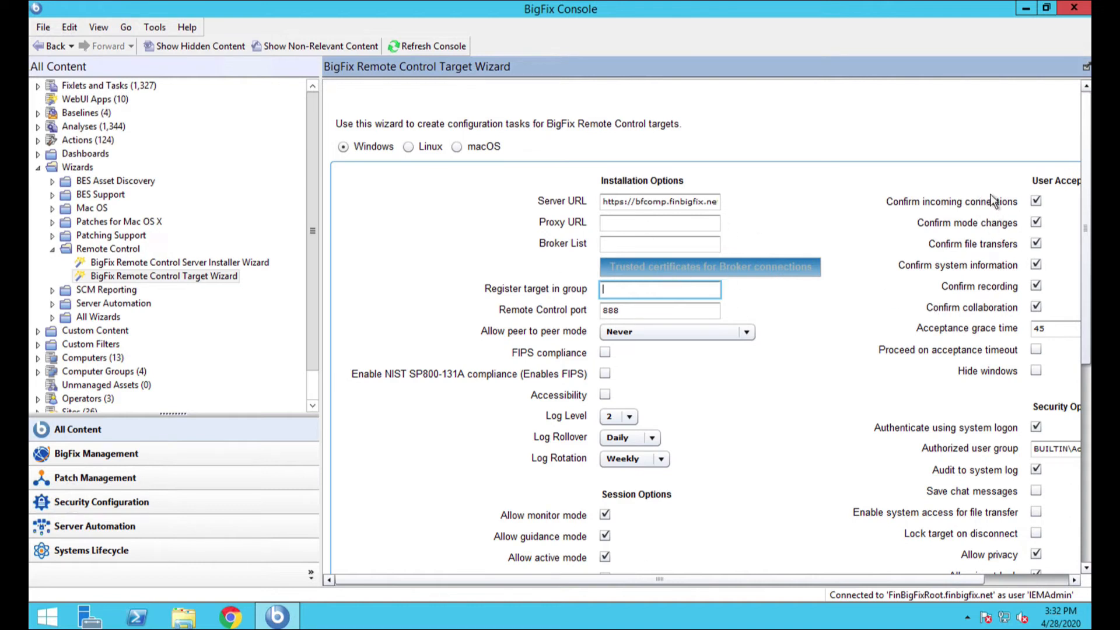
pyautogui.moveTo(699, 376)
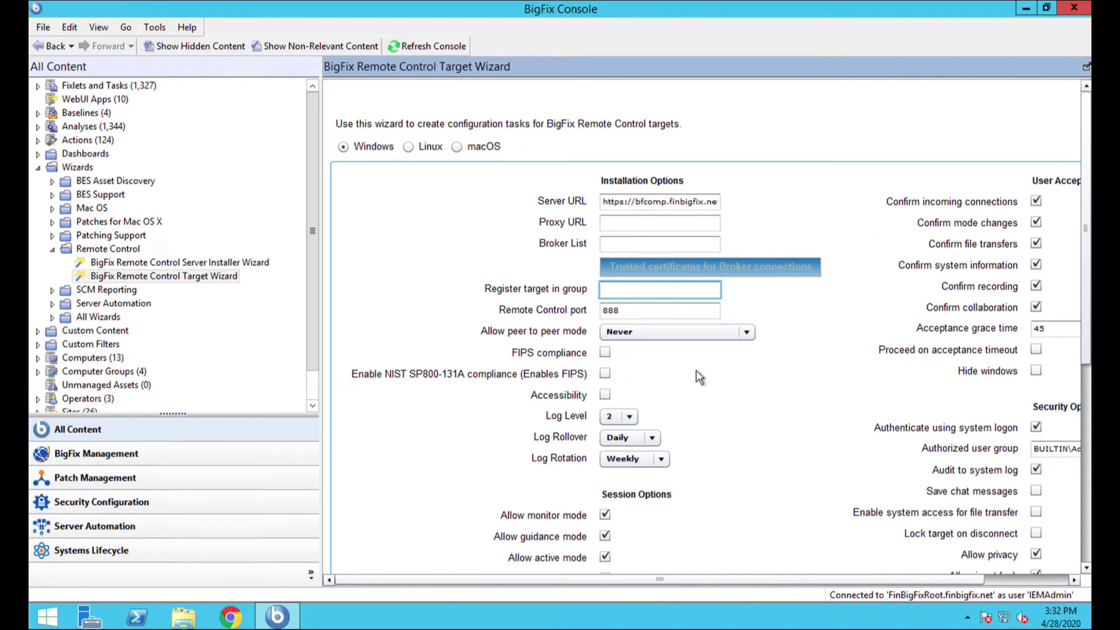
pyautogui.click(746, 331)
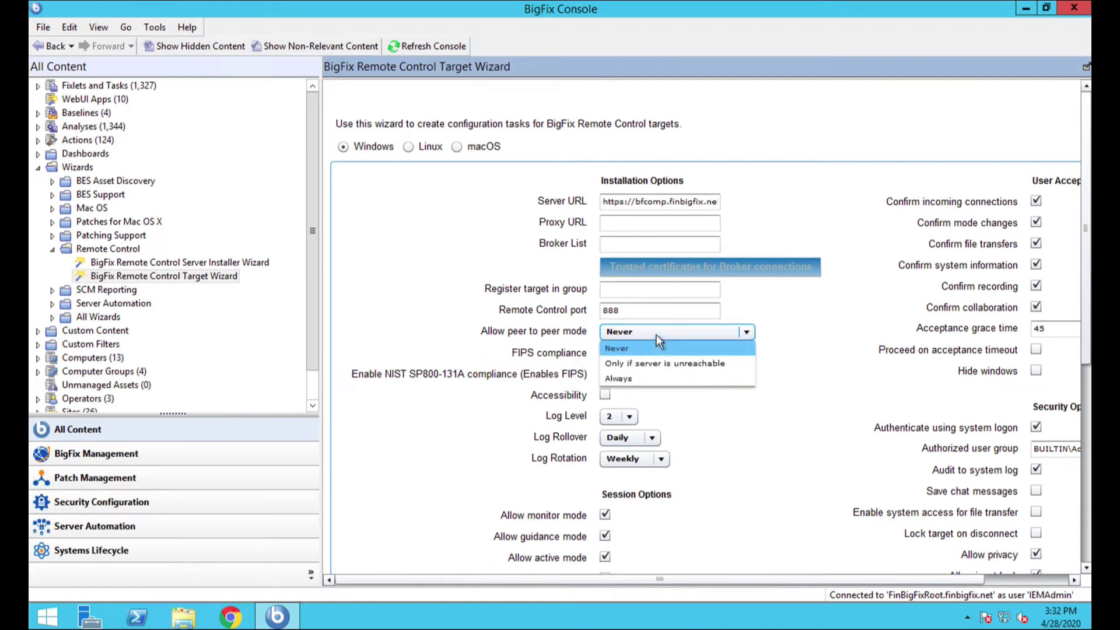
pyautogui.click(615, 347)
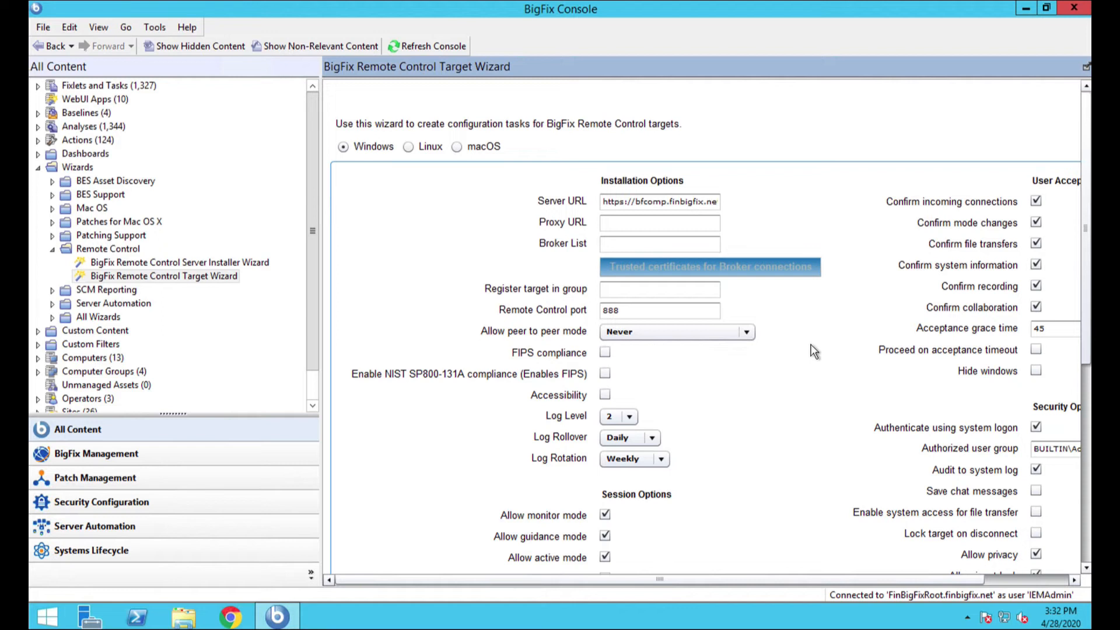
pyautogui.moveTo(841, 336)
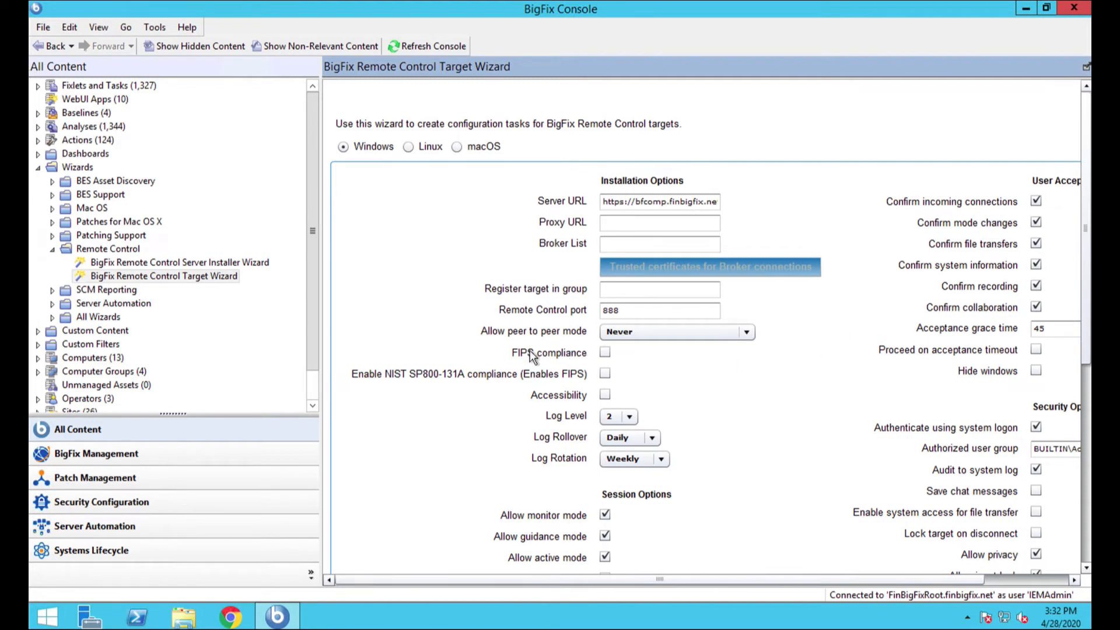
pyautogui.moveTo(707, 405)
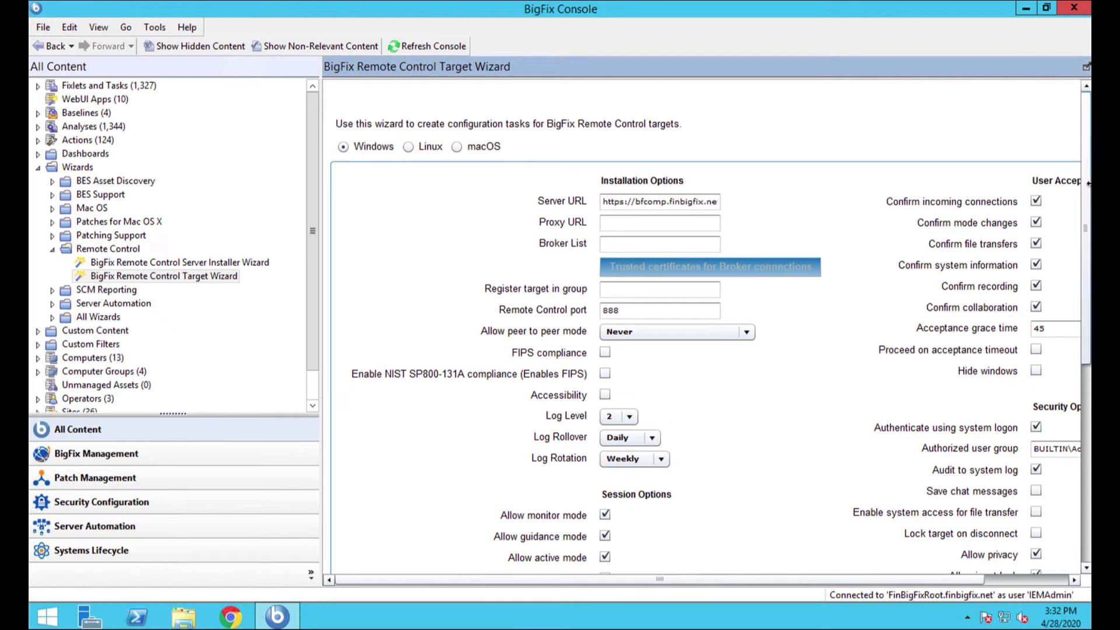
pyautogui.scroll(-3)
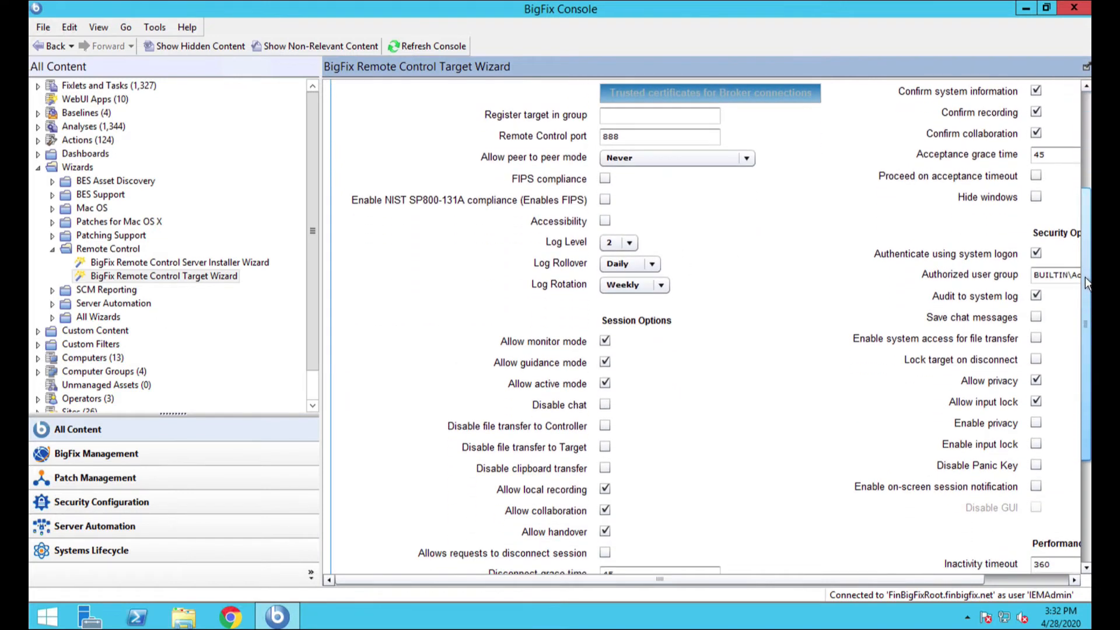
pyautogui.scroll(-3)
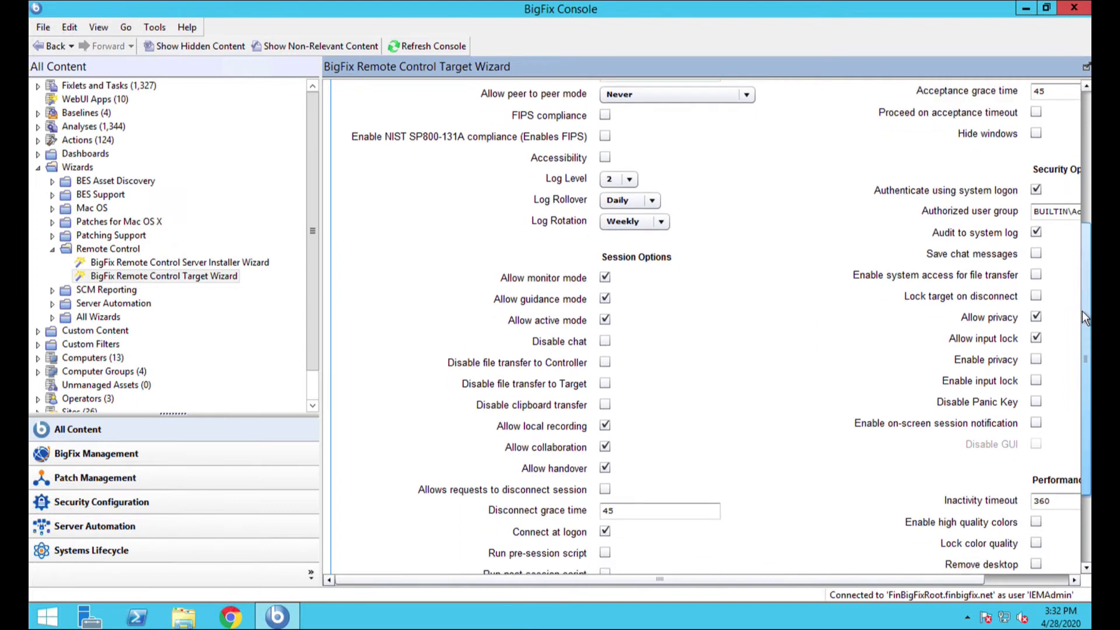
pyautogui.scroll(-3)
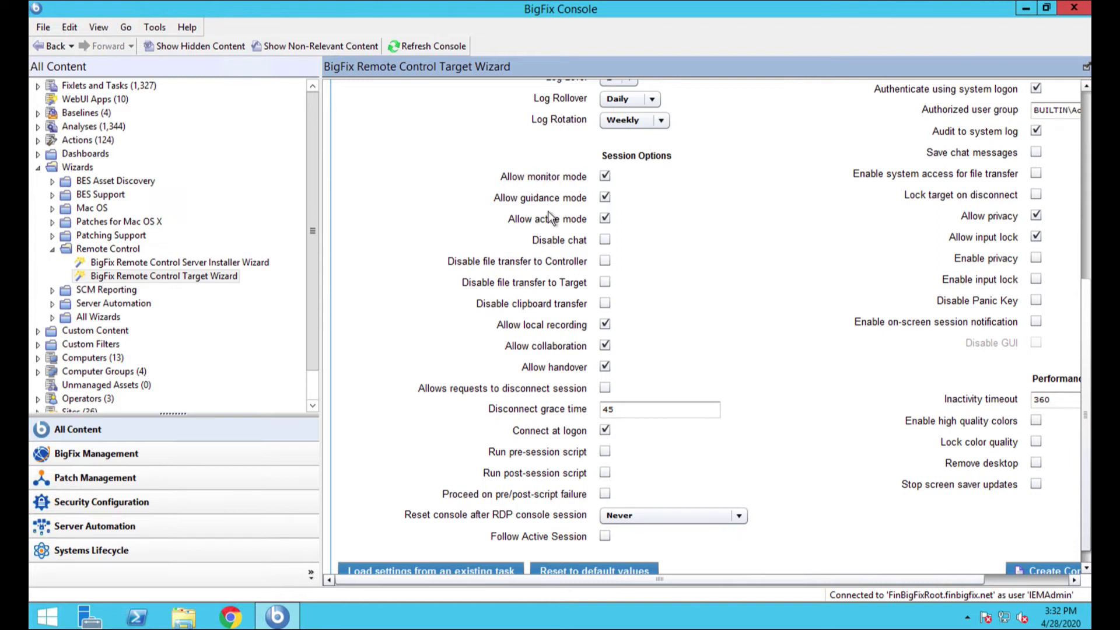
pyautogui.moveTo(530, 165)
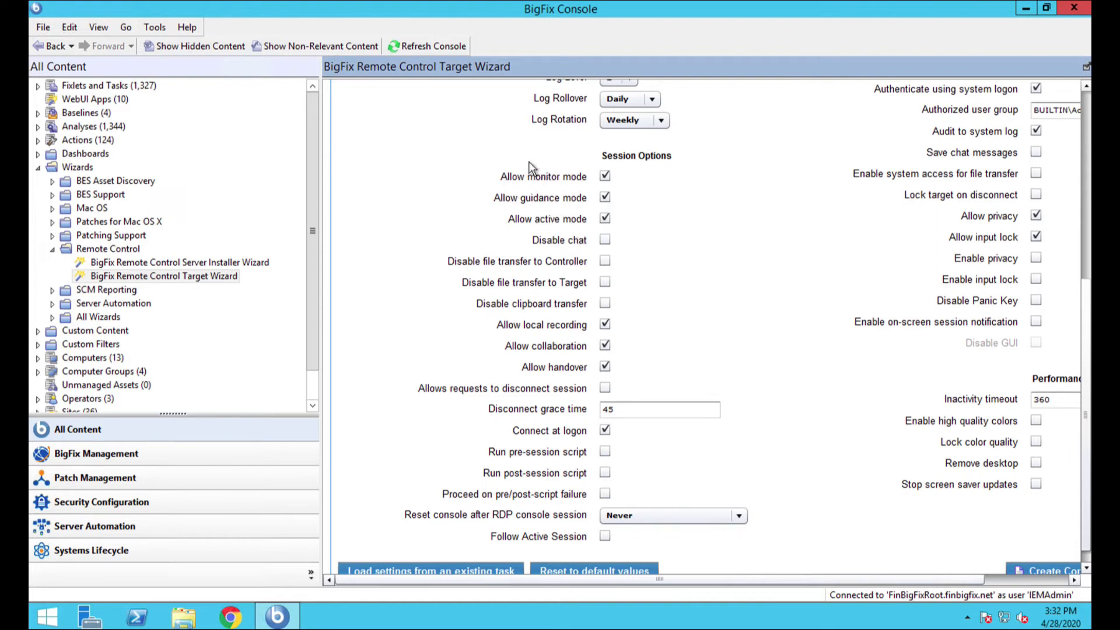
pyautogui.moveTo(557, 184)
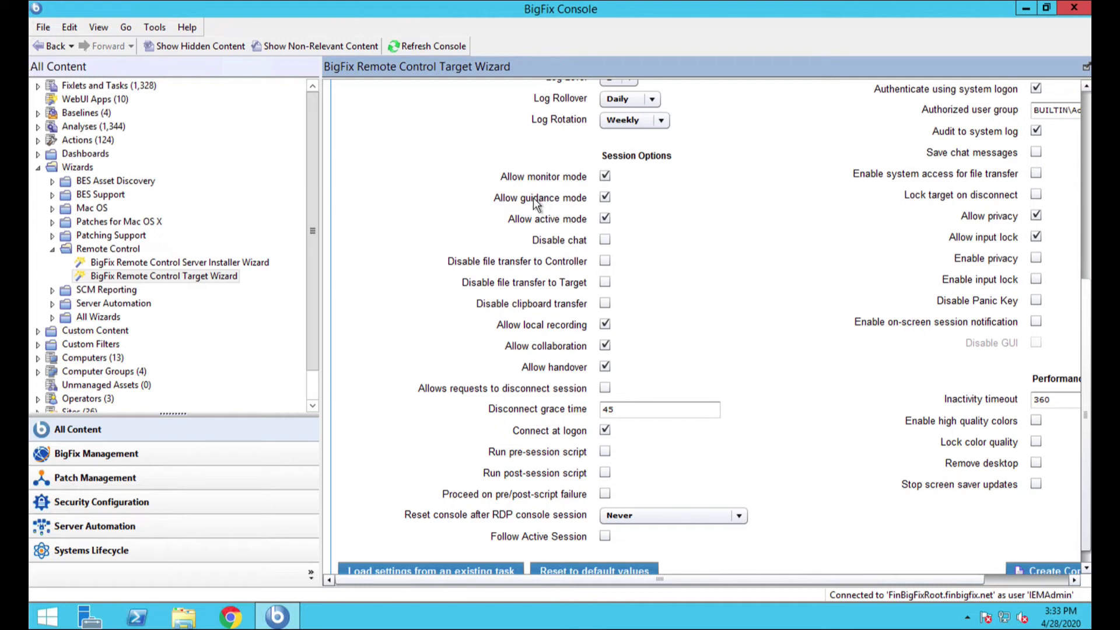
pyautogui.moveTo(538, 205)
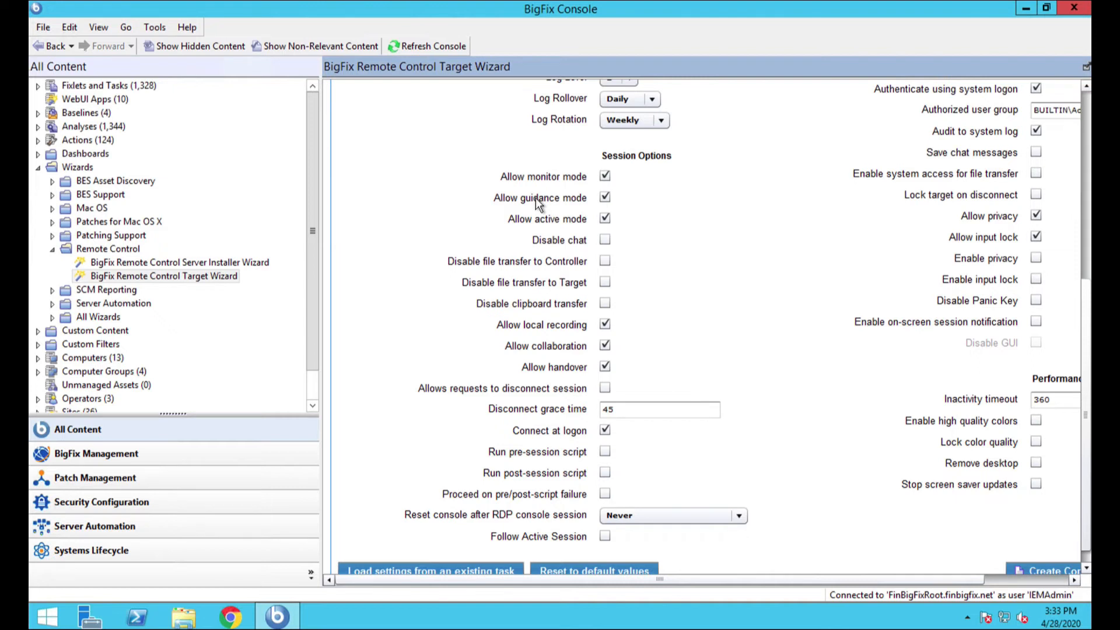
pyautogui.moveTo(557, 223)
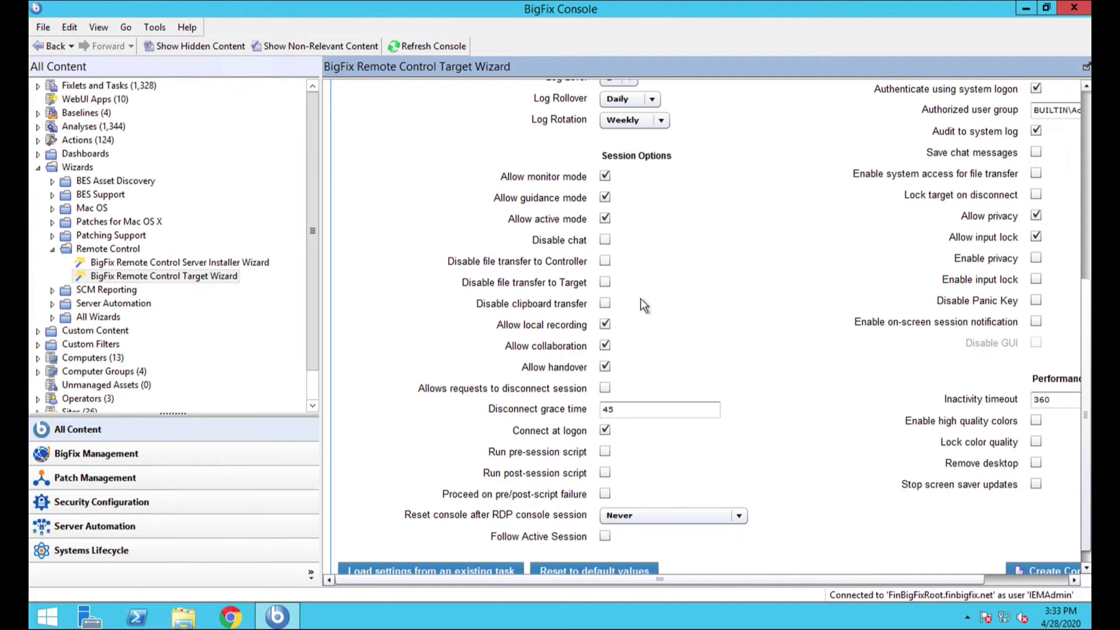
pyautogui.moveTo(611, 361)
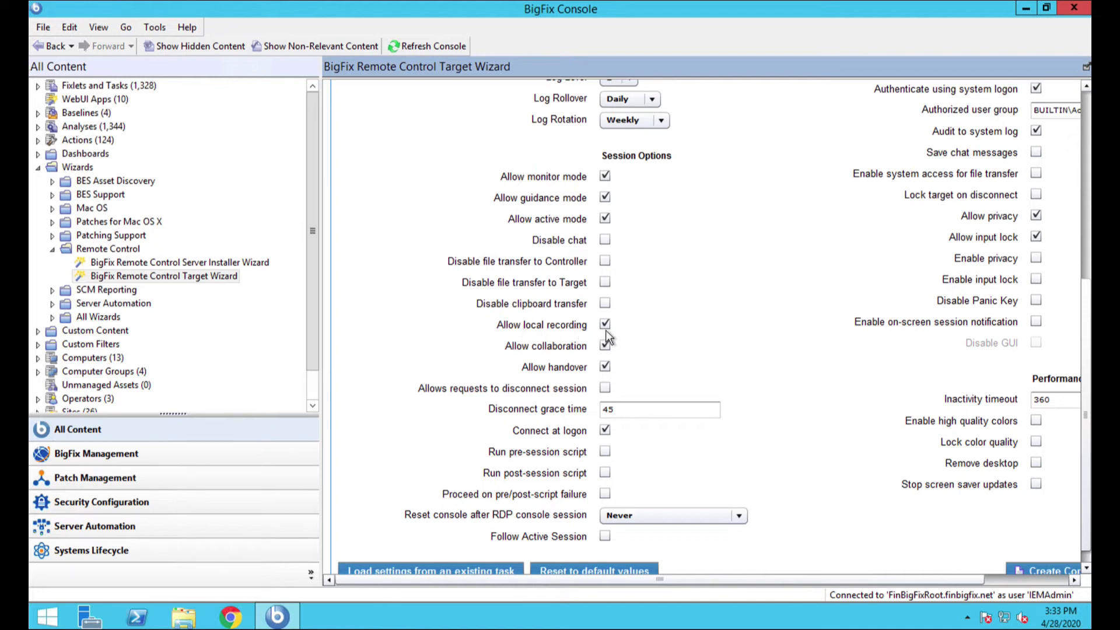
# Step: Clear the Allow local recording checkbox in the wizard's Session Options
pyautogui.click(604, 324)
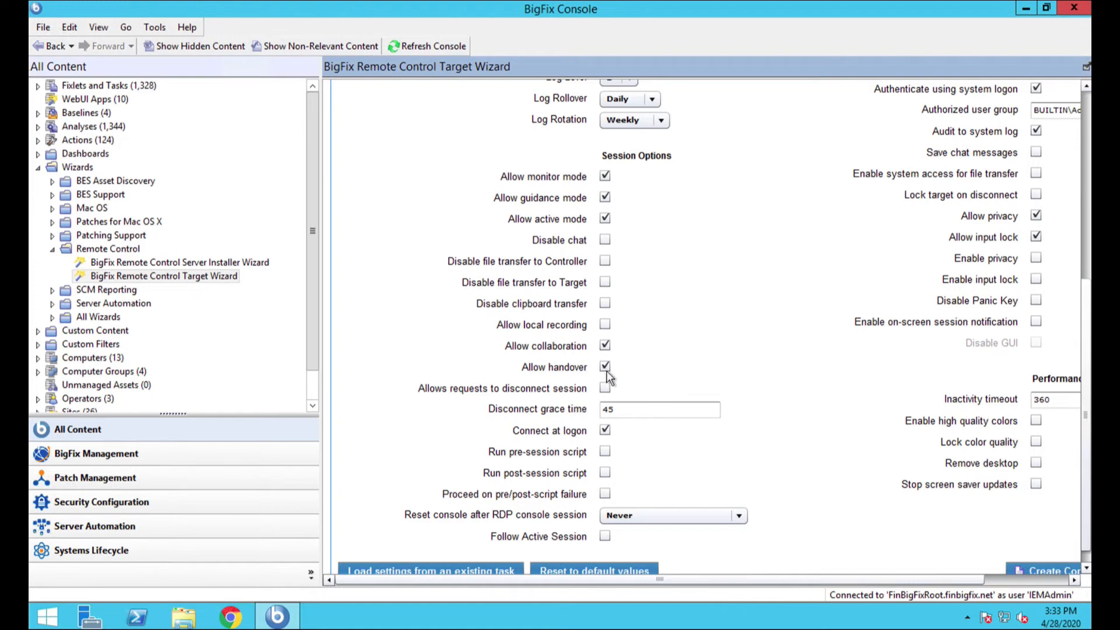
pyautogui.click(605, 366)
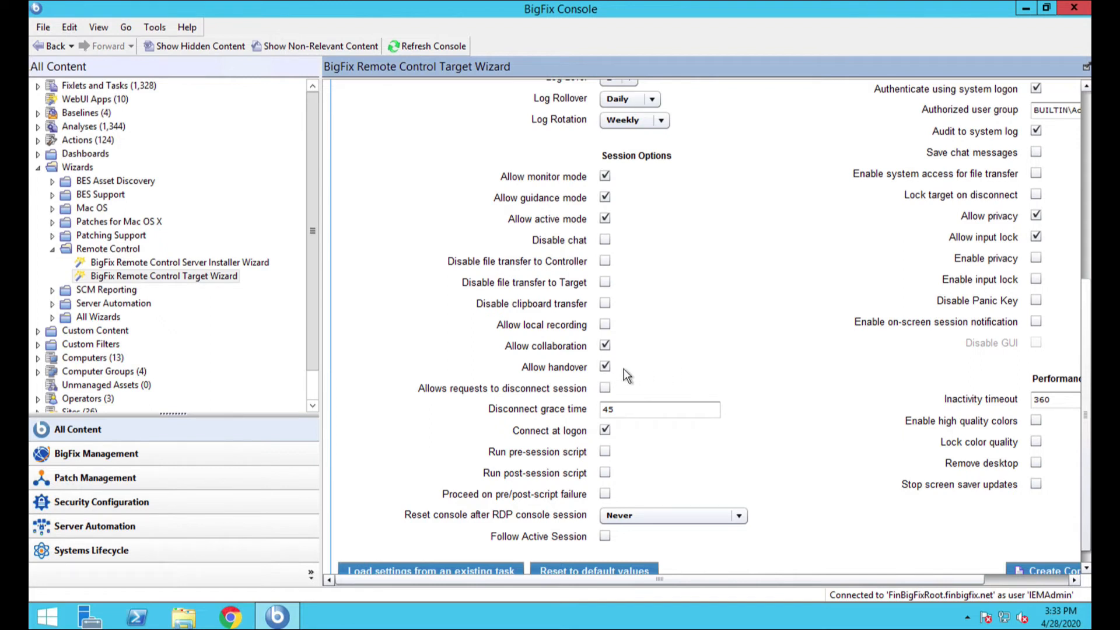
pyautogui.moveTo(665, 371)
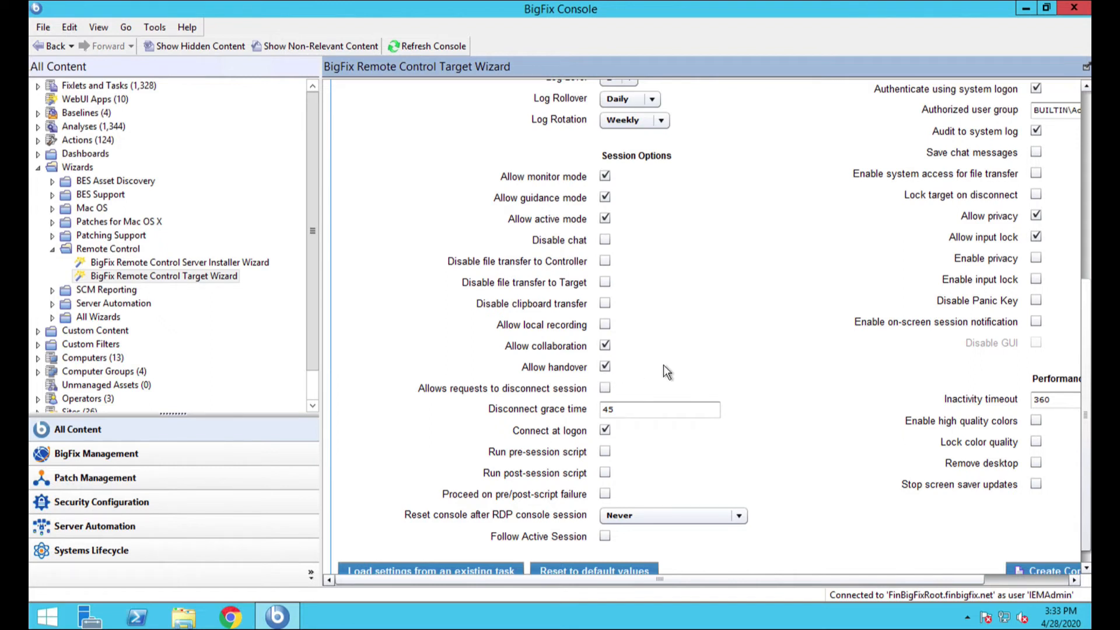
pyautogui.moveTo(722, 350)
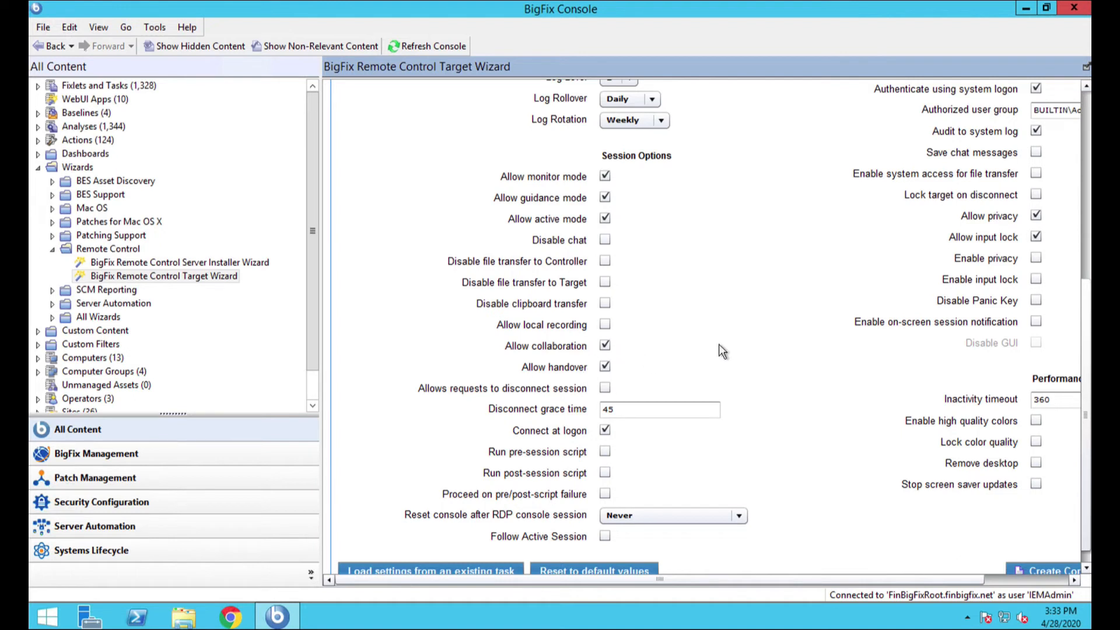
pyautogui.moveTo(768, 357)
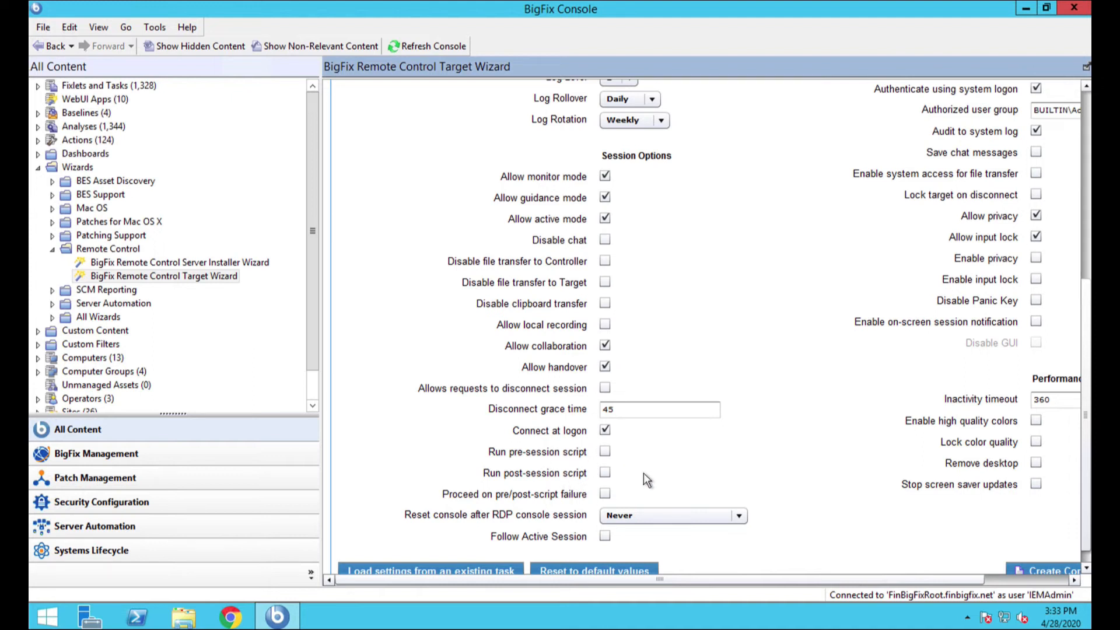
pyautogui.moveTo(817, 516)
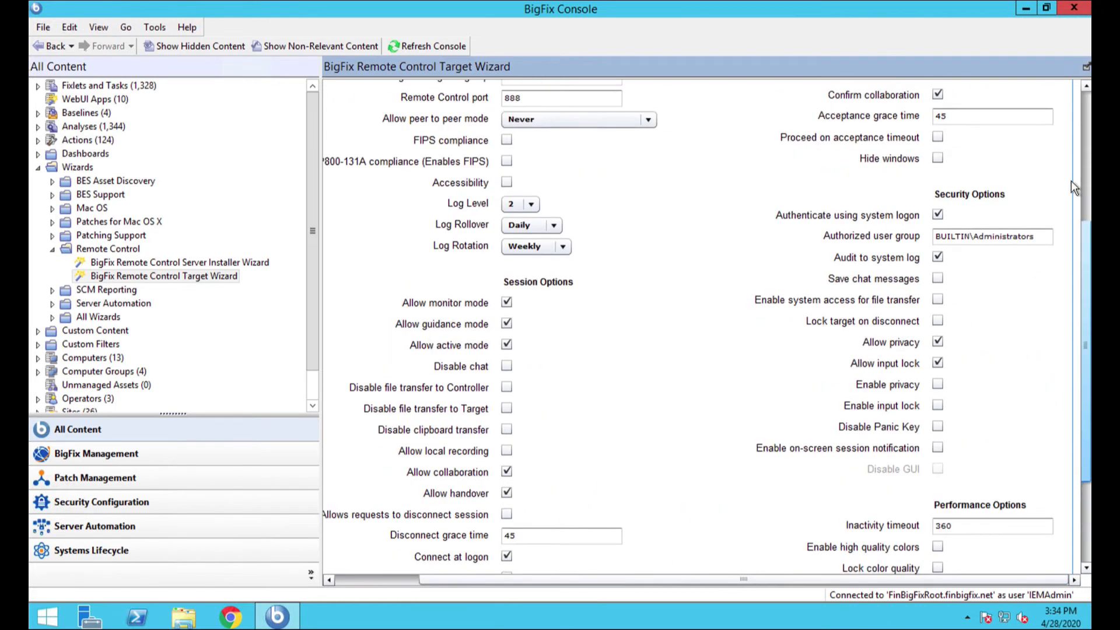
pyautogui.scroll(3)
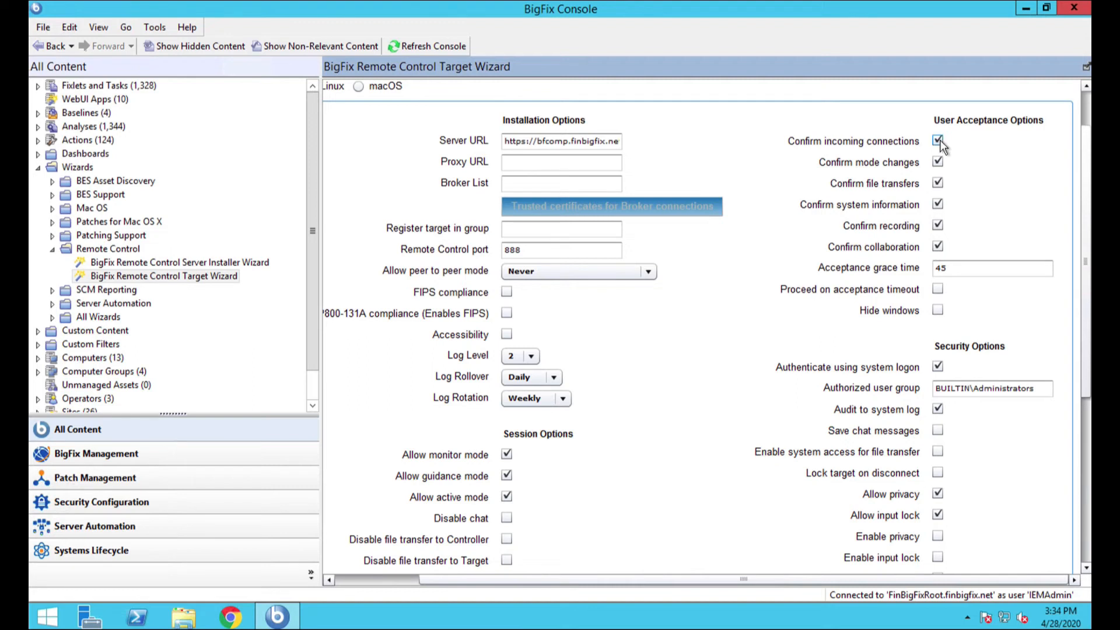
# Step: Stop requiring confirmation for incoming connections, mode changes, file transfers and collaboration
pyautogui.click(938, 141)
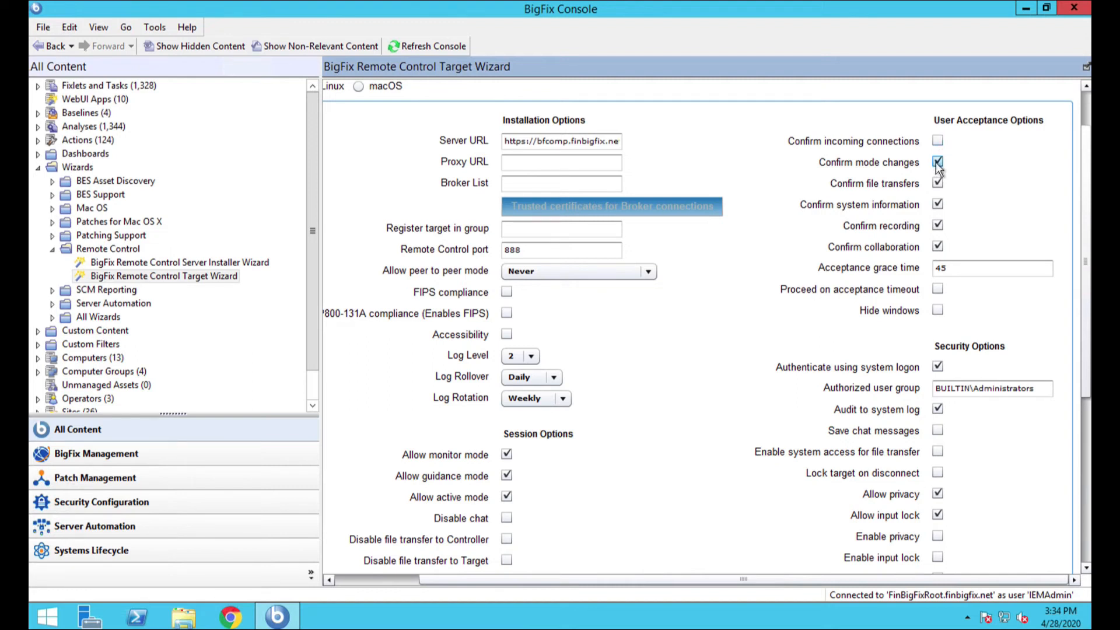
pyautogui.click(938, 162)
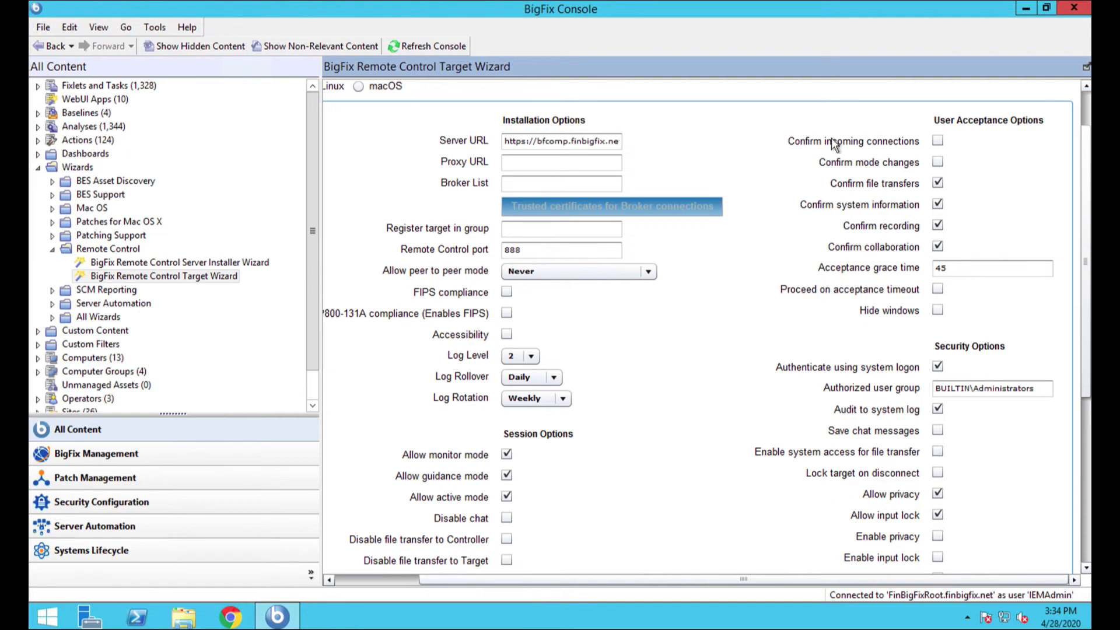
pyautogui.moveTo(932, 174)
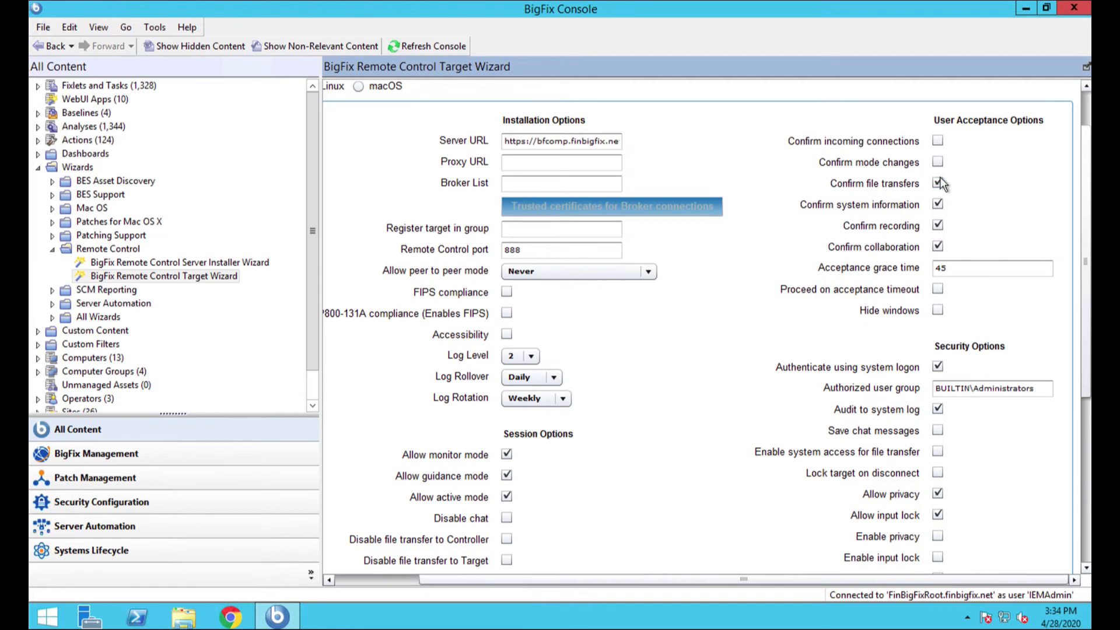
pyautogui.click(938, 184)
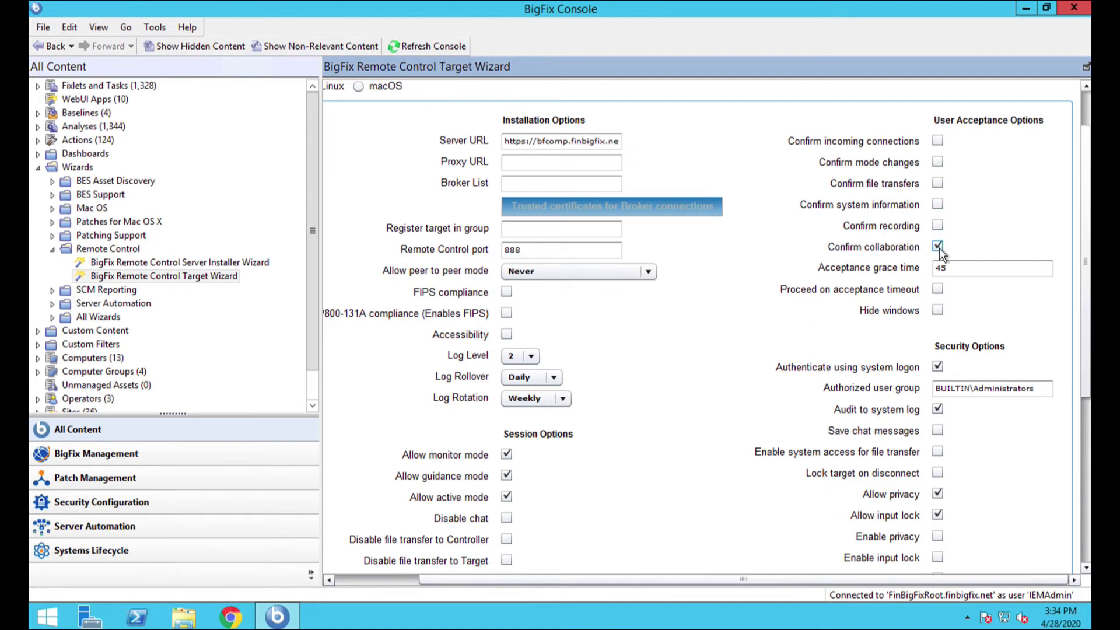
pyautogui.click(938, 246)
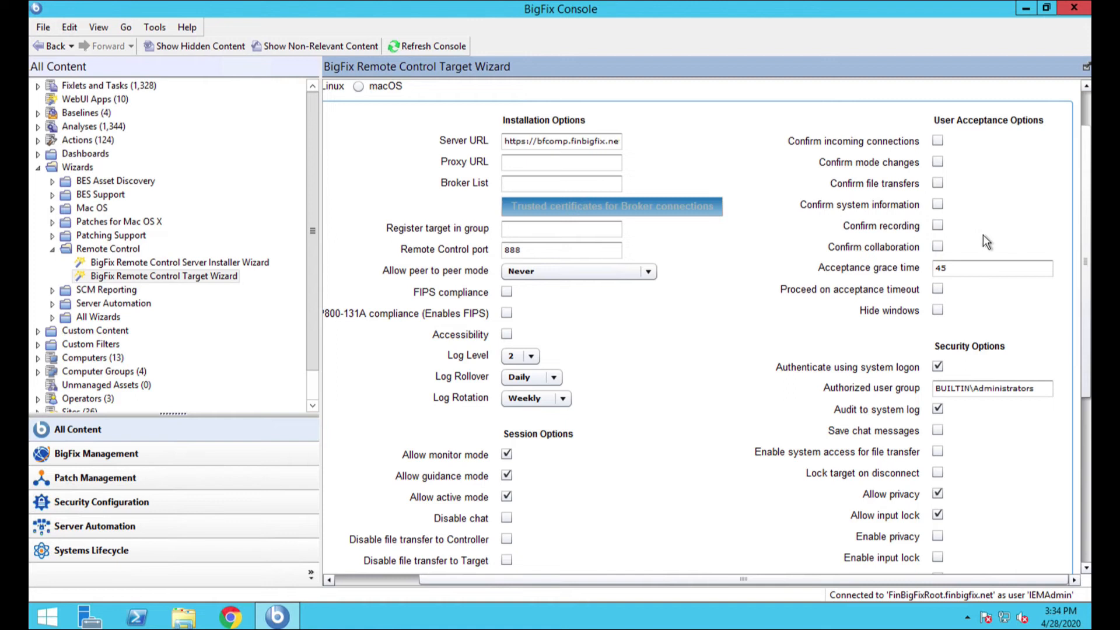
pyautogui.moveTo(1084, 245)
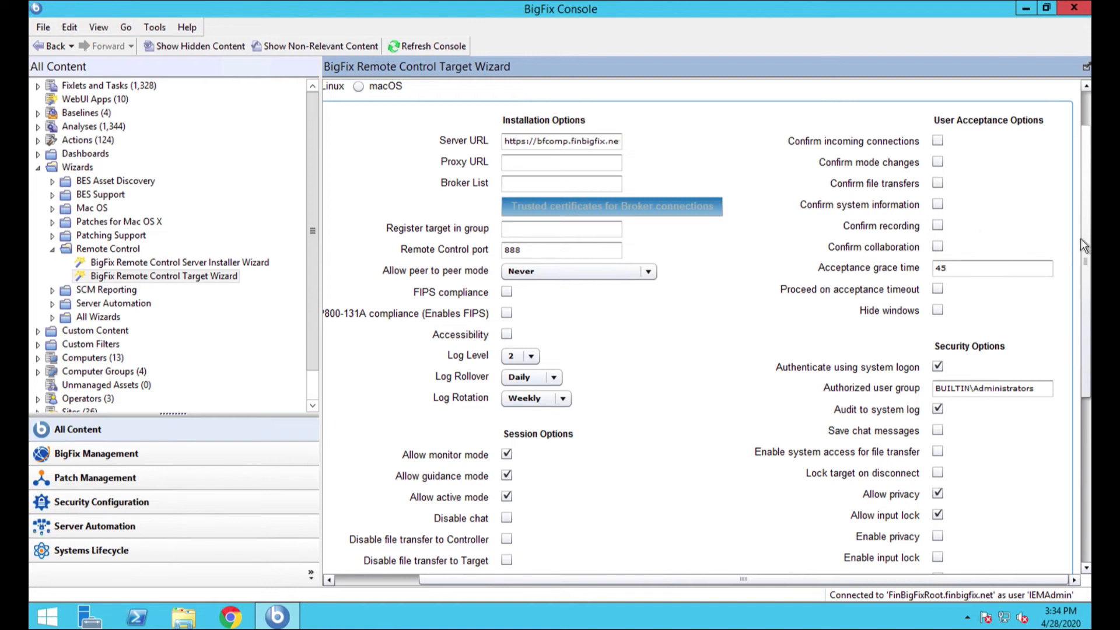
# Step: Enable high quality colours in the wizard's Performance Options
pyautogui.scroll(-3)
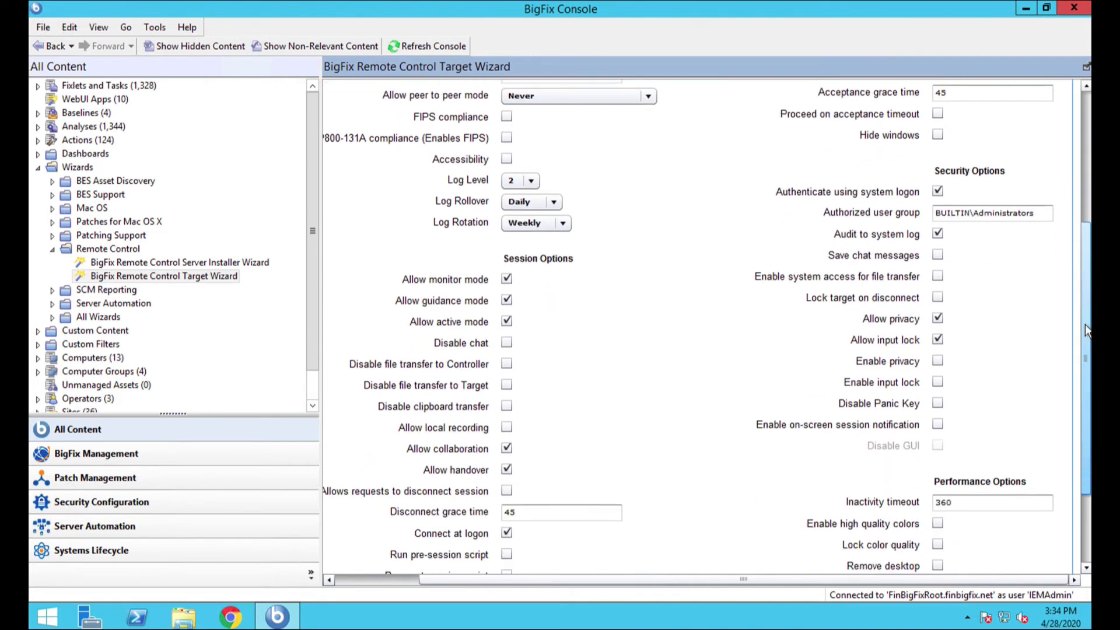
pyautogui.scroll(-3)
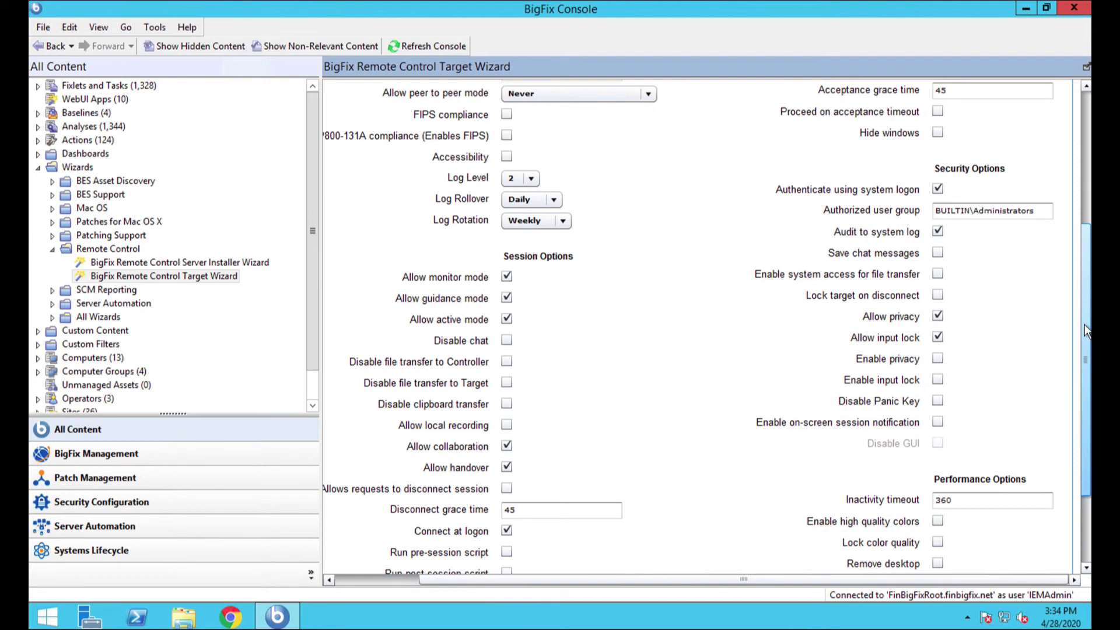
pyautogui.scroll(-3)
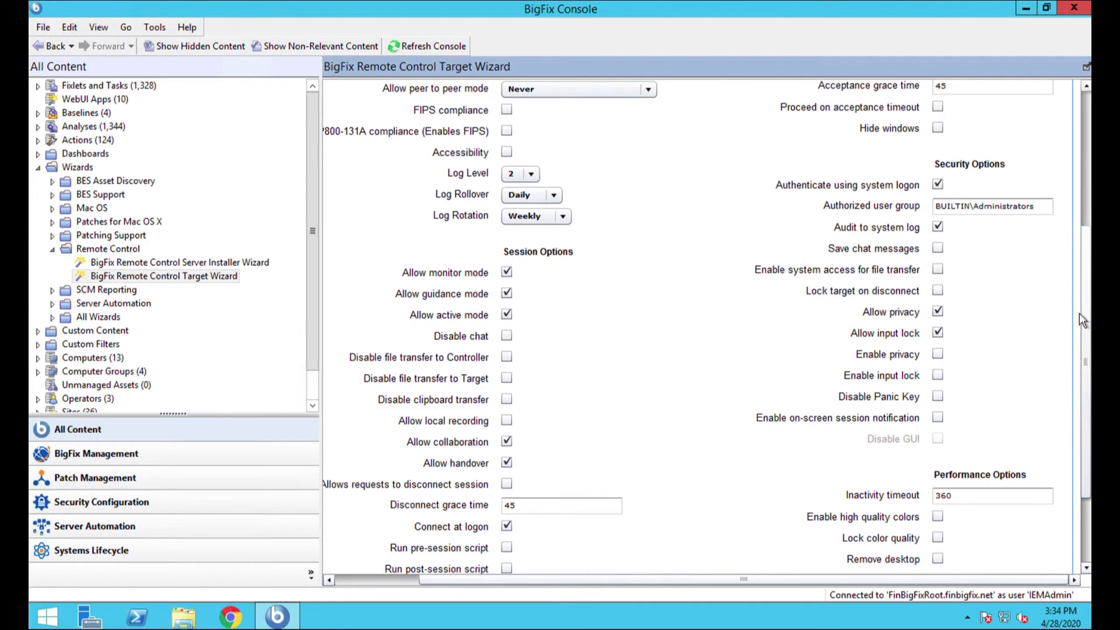
pyautogui.moveTo(1010, 275)
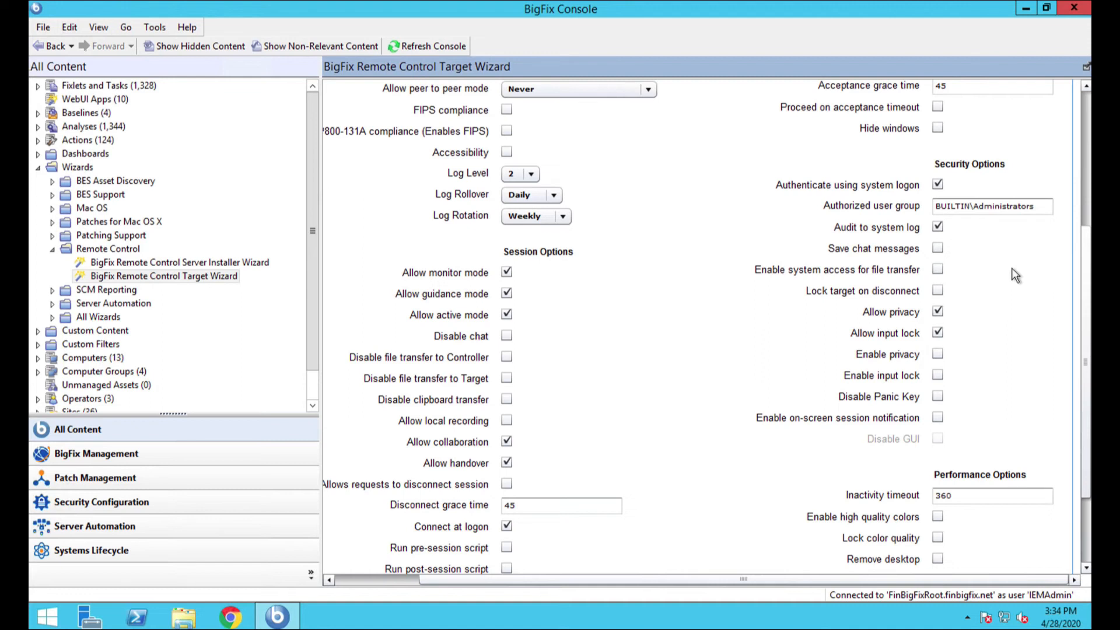
pyautogui.moveTo(938, 290)
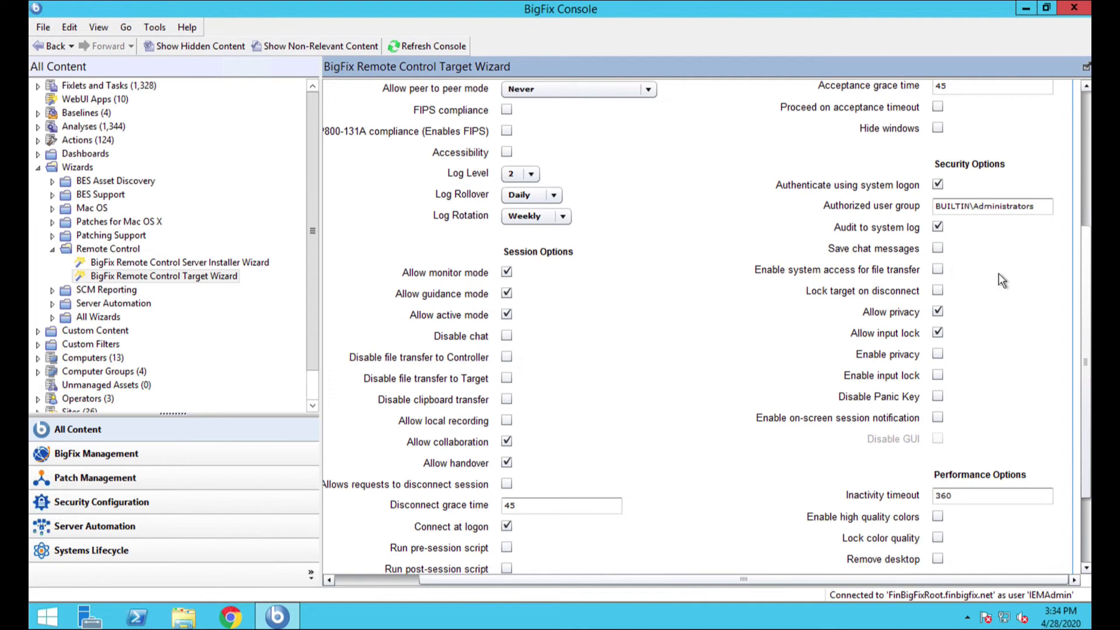
pyautogui.moveTo(948, 195)
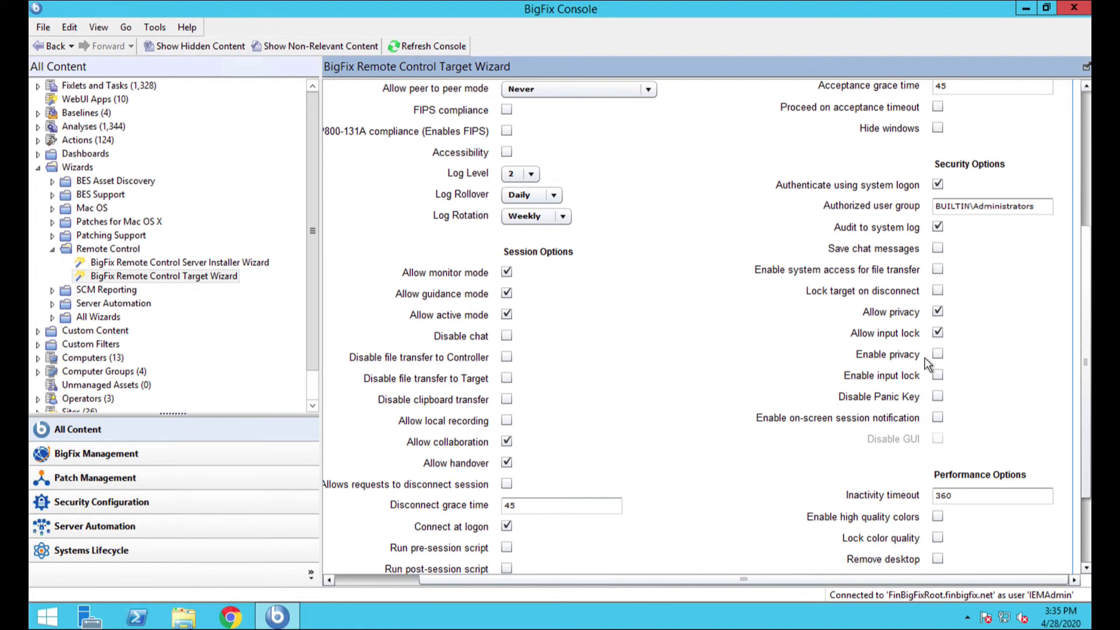
pyautogui.moveTo(962, 392)
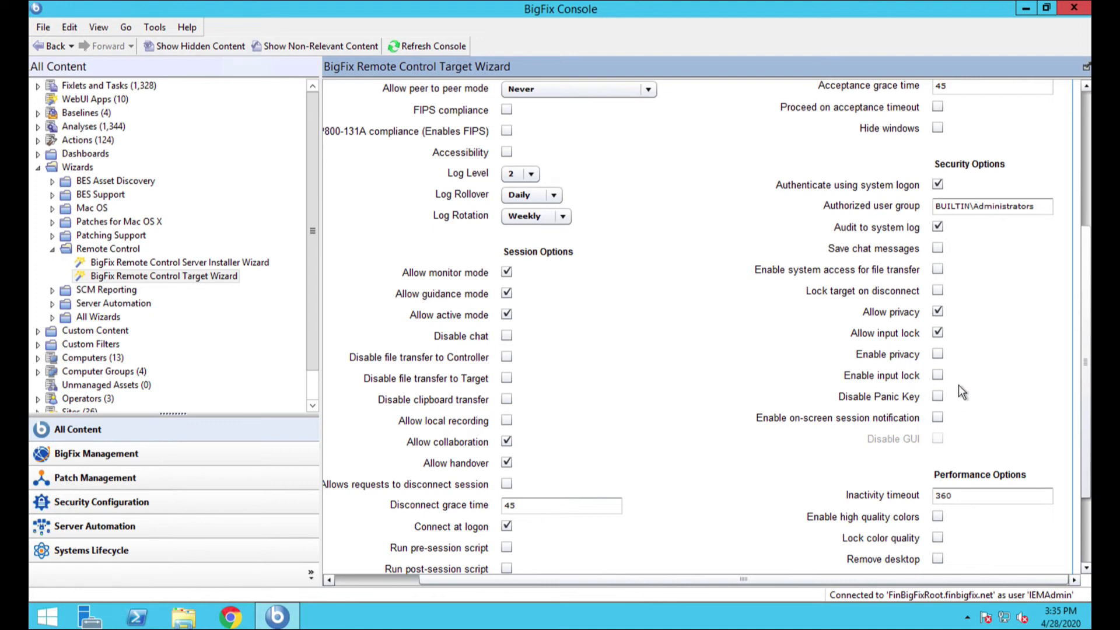
pyautogui.scroll(-3)
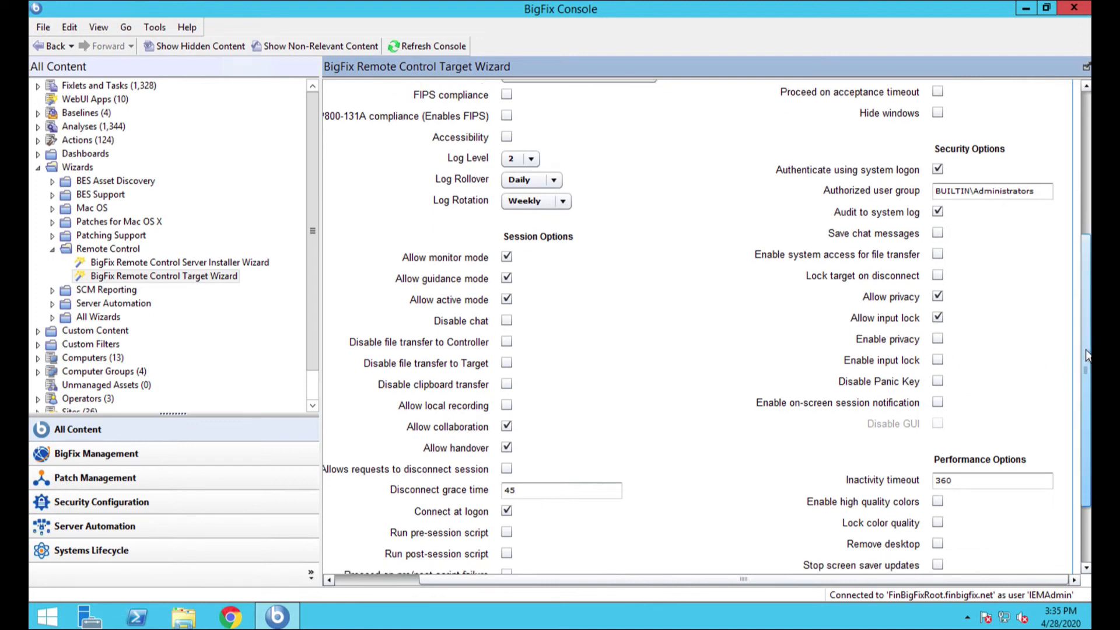
pyautogui.scroll(-3)
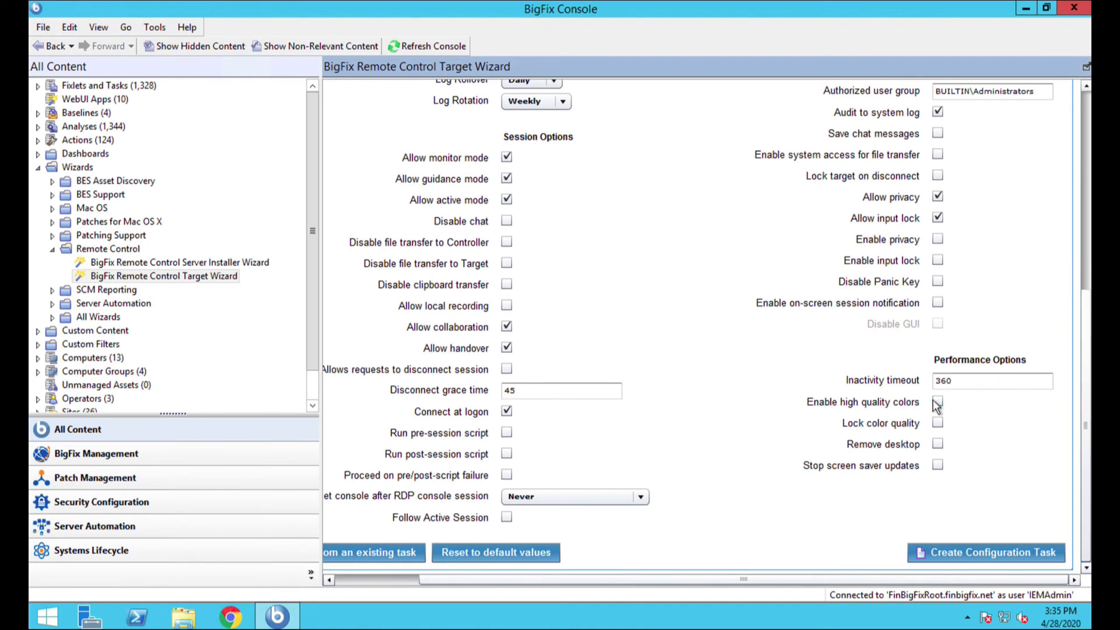
pyautogui.click(937, 402)
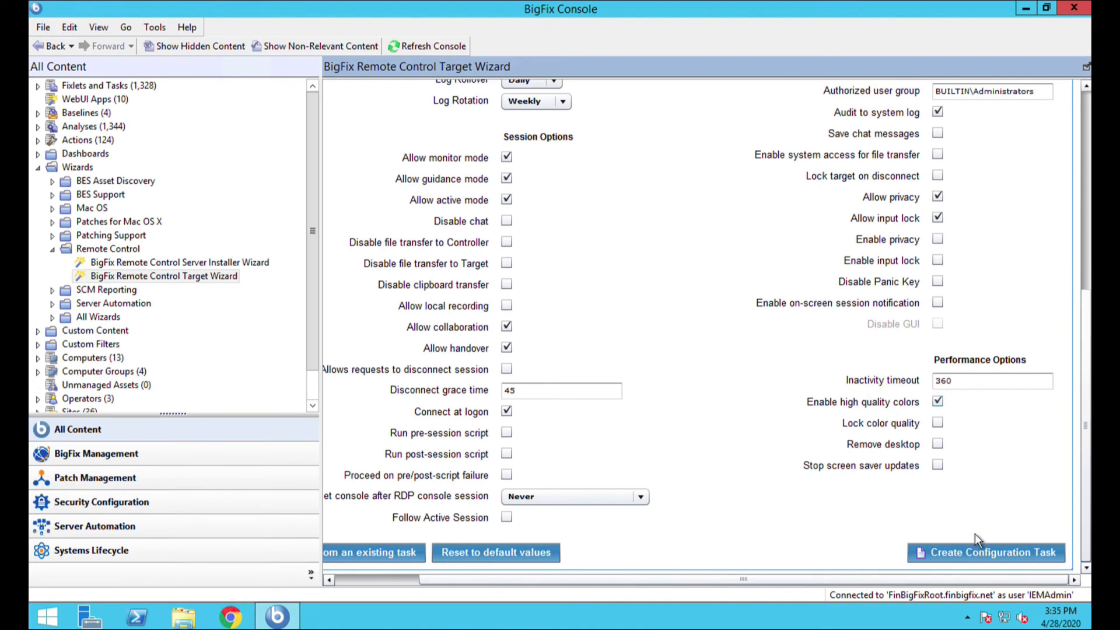
pyautogui.moveTo(995, 543)
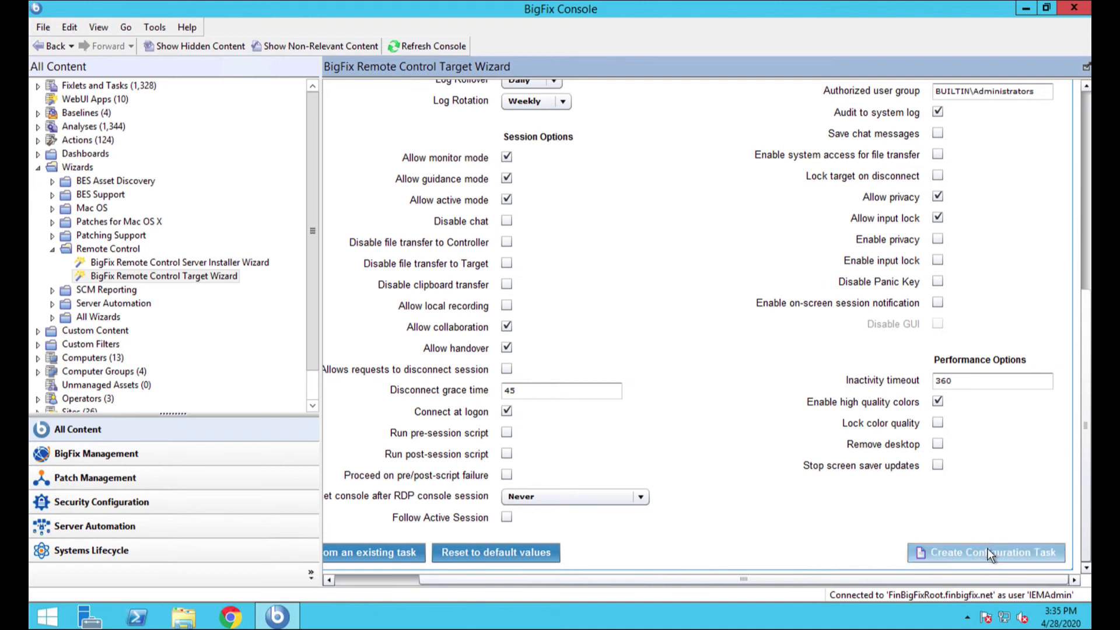
# Step: Create the configuration task named 'Remote Control Settings Task - Windows - 04-28-2020' and save it
pyautogui.click(985, 552)
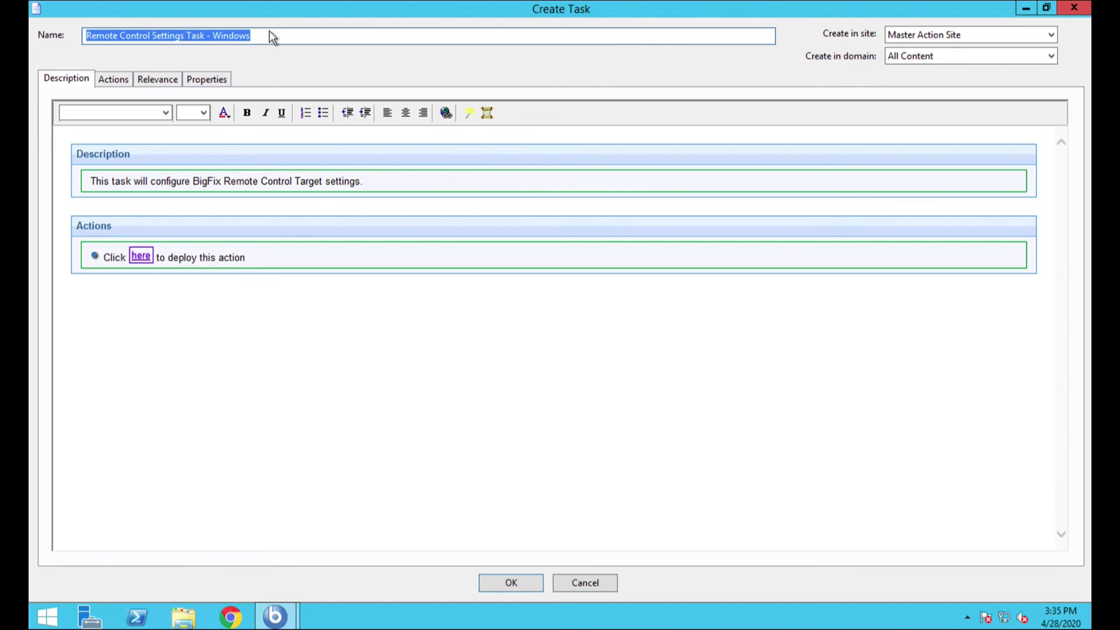
pyautogui.click(264, 35)
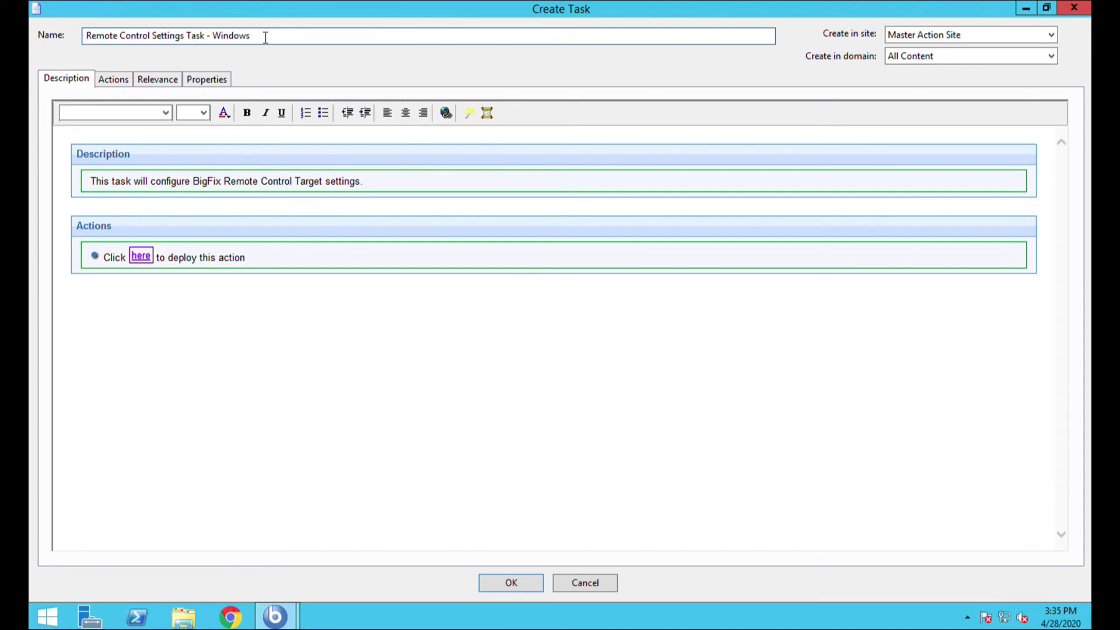
pyautogui.write('- 0')
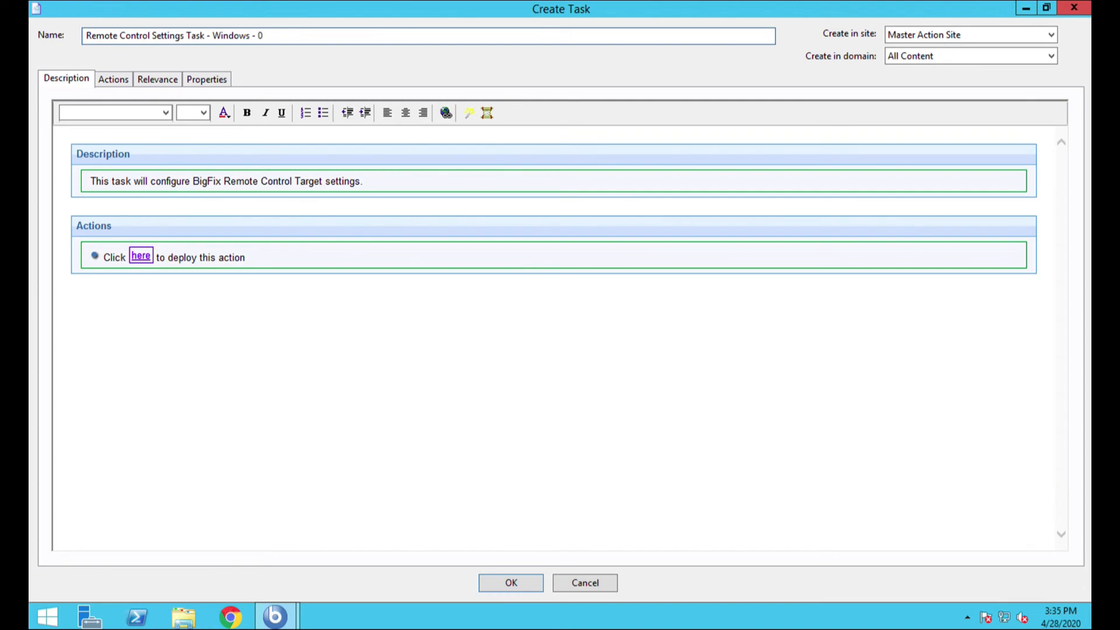
pyautogui.write('4-28-2020')
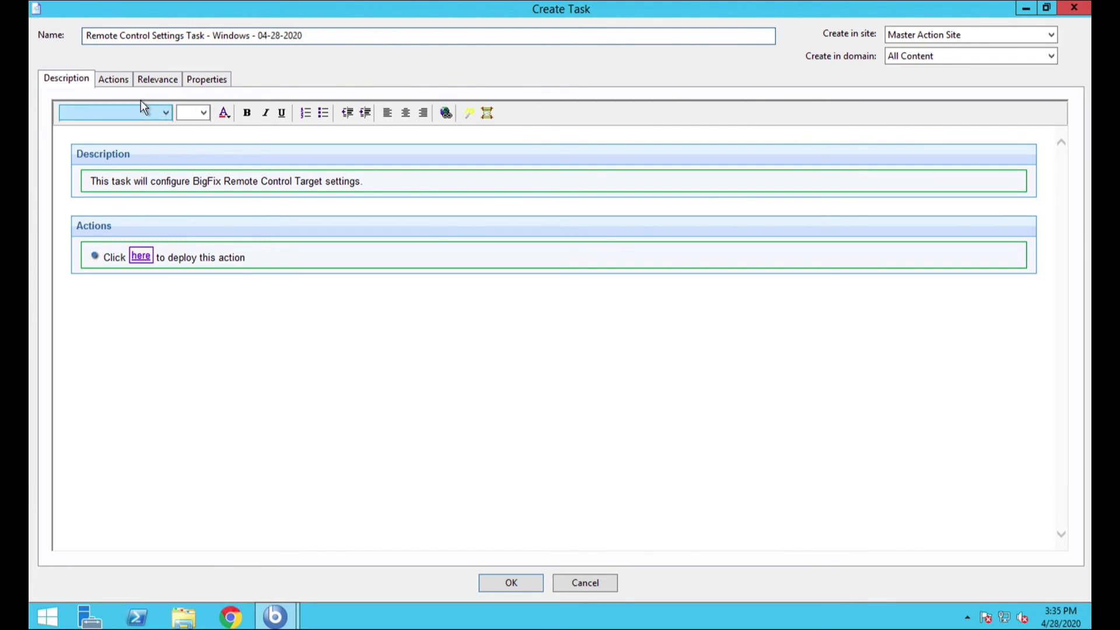
pyautogui.click(113, 78)
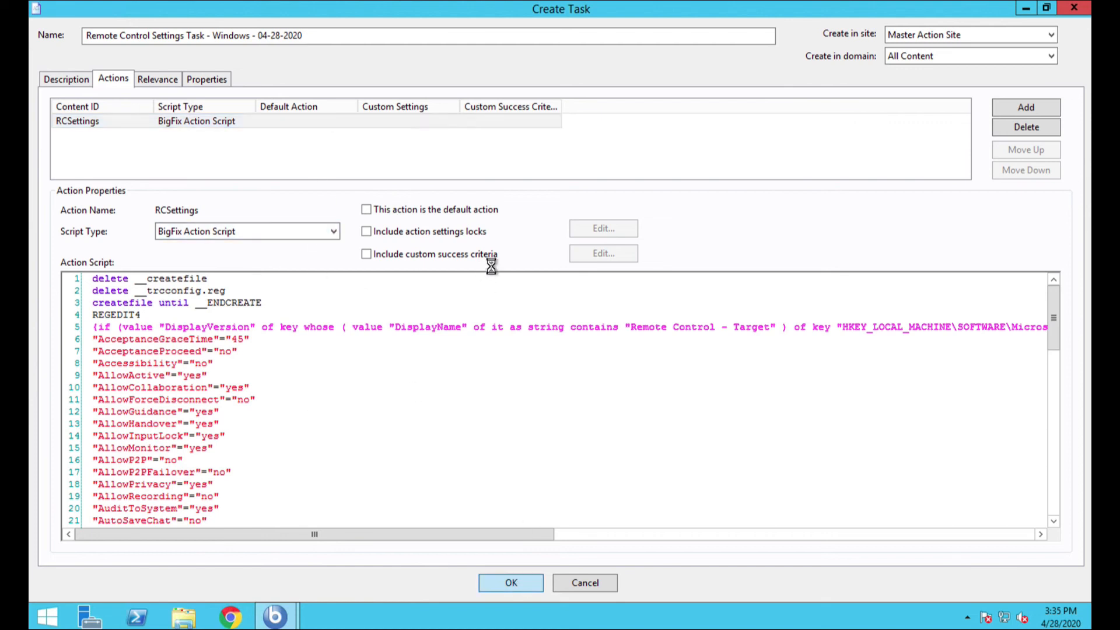
pyautogui.click(510, 582)
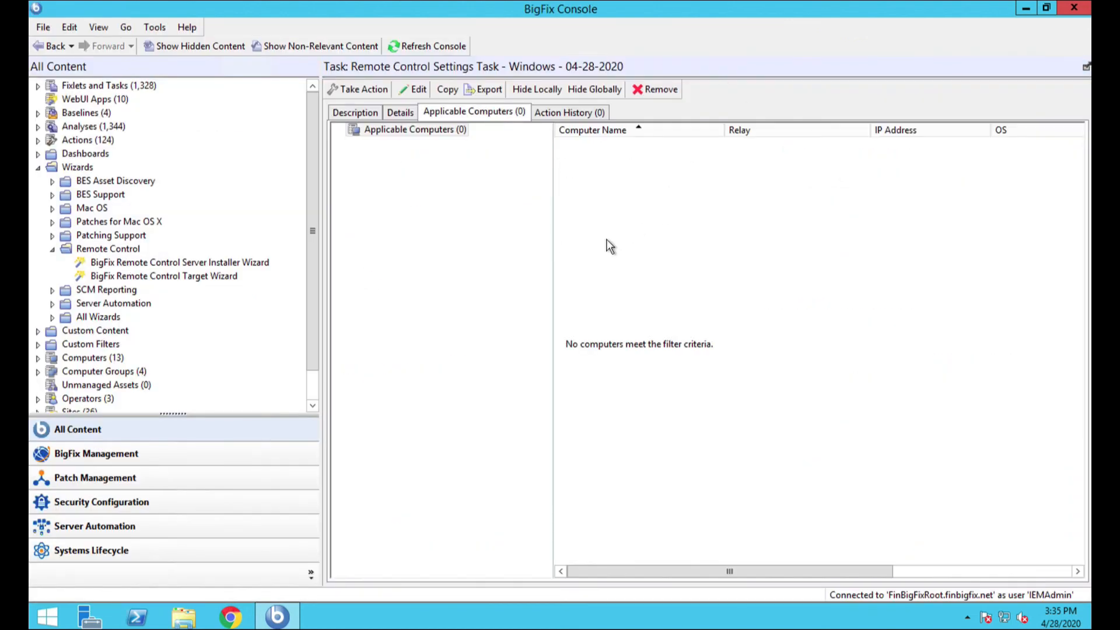
pyautogui.moveTo(622, 161)
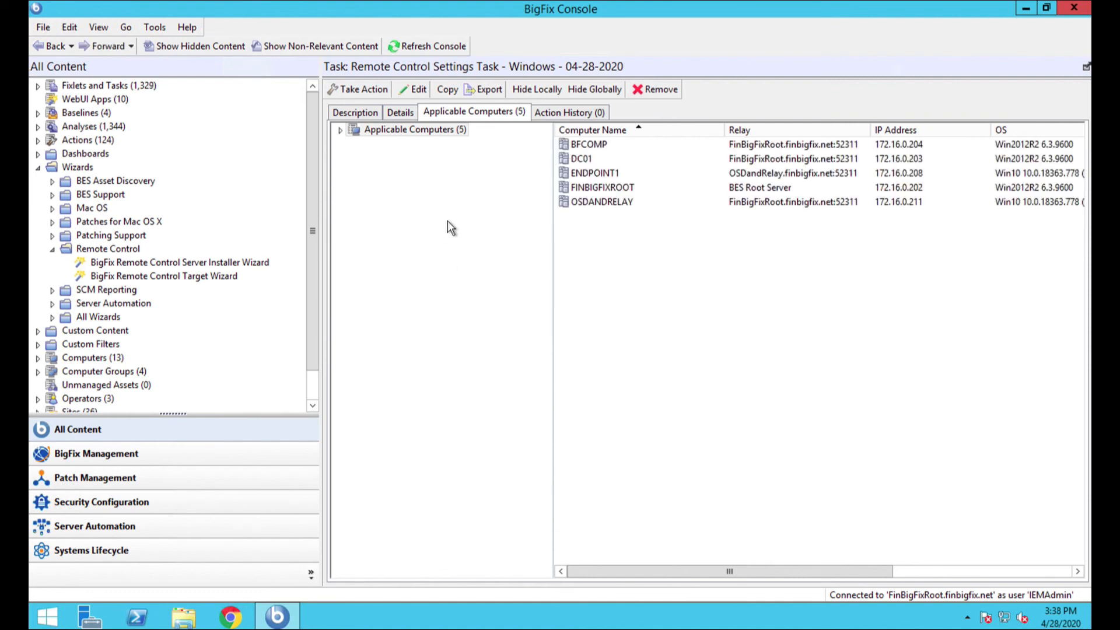
pyautogui.moveTo(525, 206)
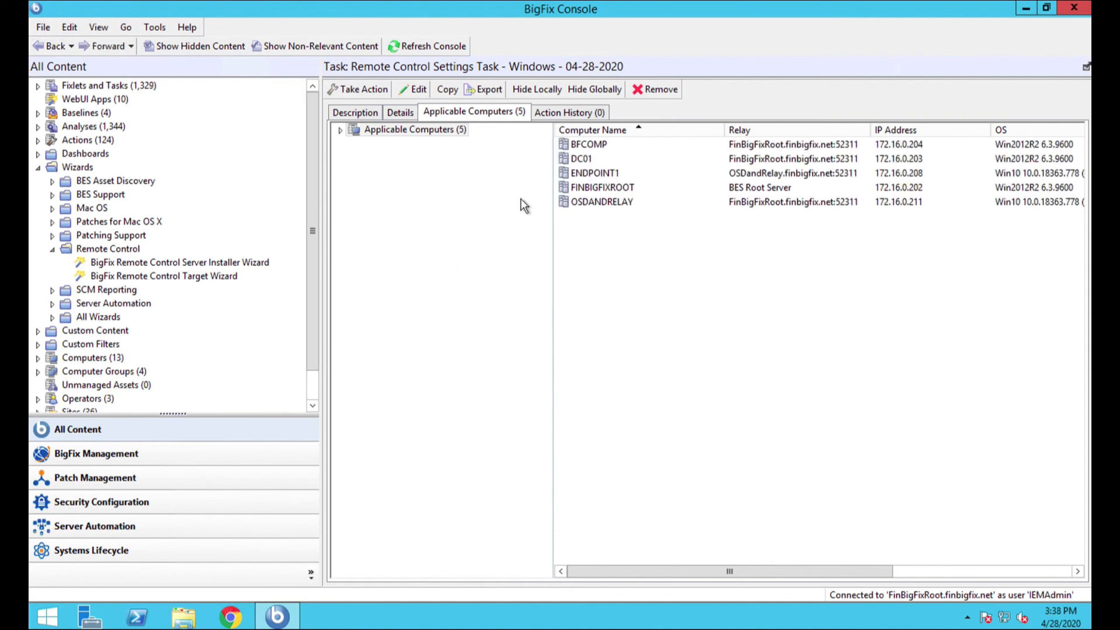
# Step: Take action on the Remote Control Settings task, targeting all five applicable computers
pyautogui.click(614, 159)
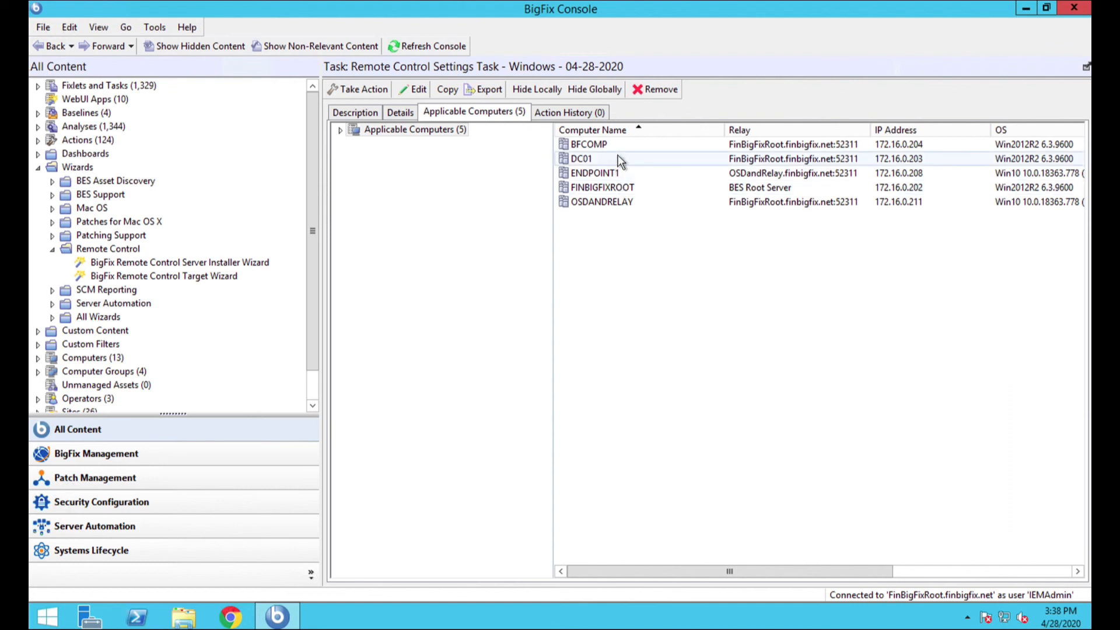
pyautogui.click(589, 144)
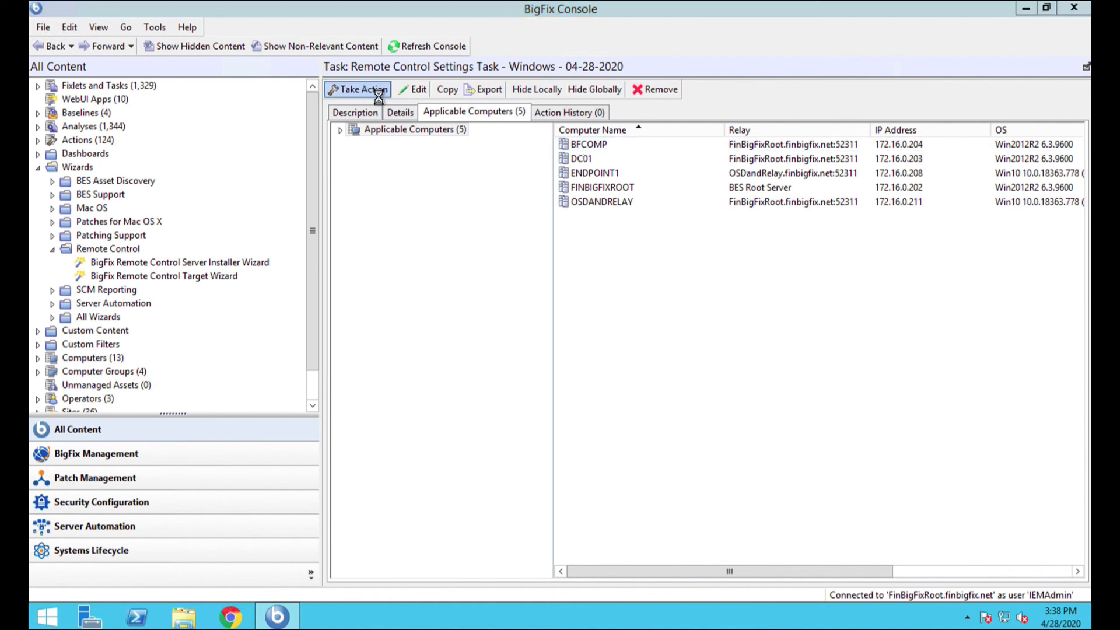
pyautogui.click(357, 90)
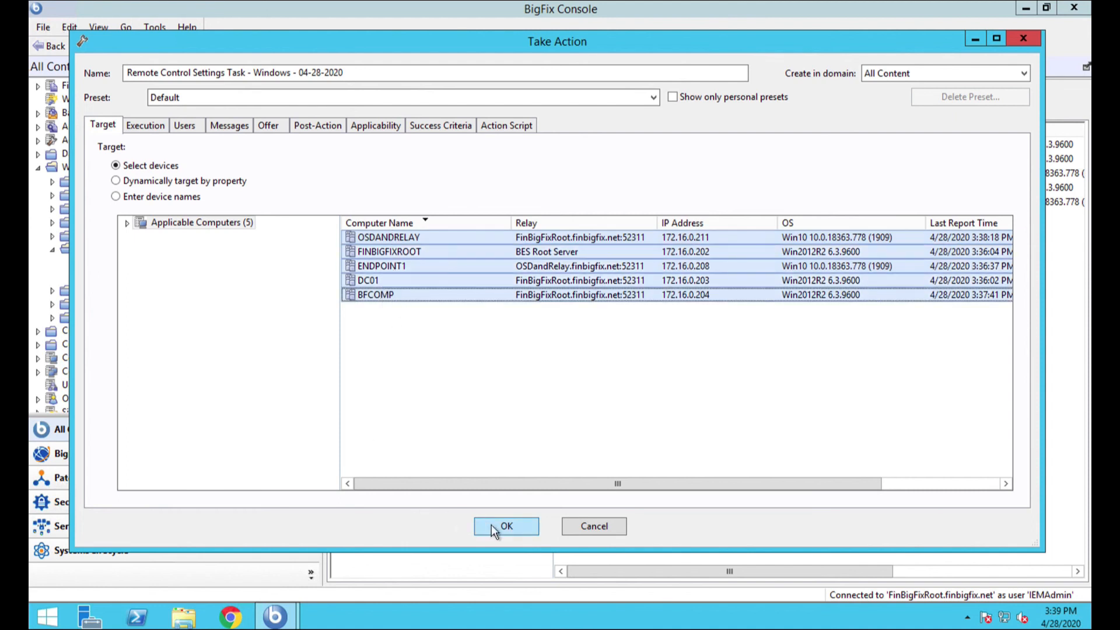
pyautogui.click(506, 526)
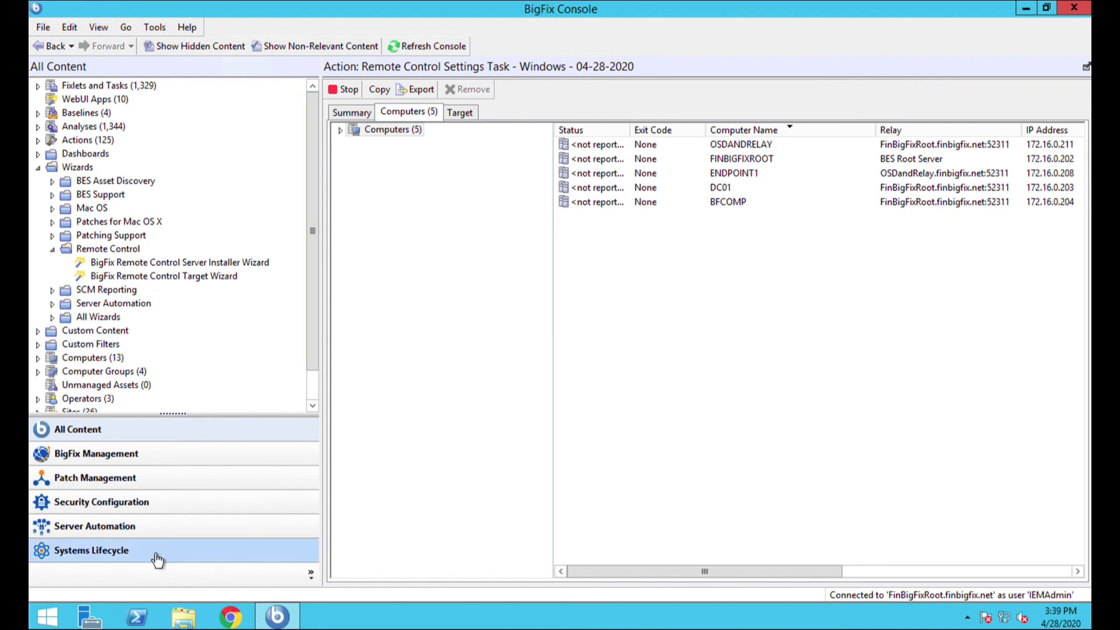
# Step: Run 'Deploy BigFix Remote Control Controller for Windows' from Systems Lifecycle > Remote Control, targeting BFCOMP only
pyautogui.click(91, 551)
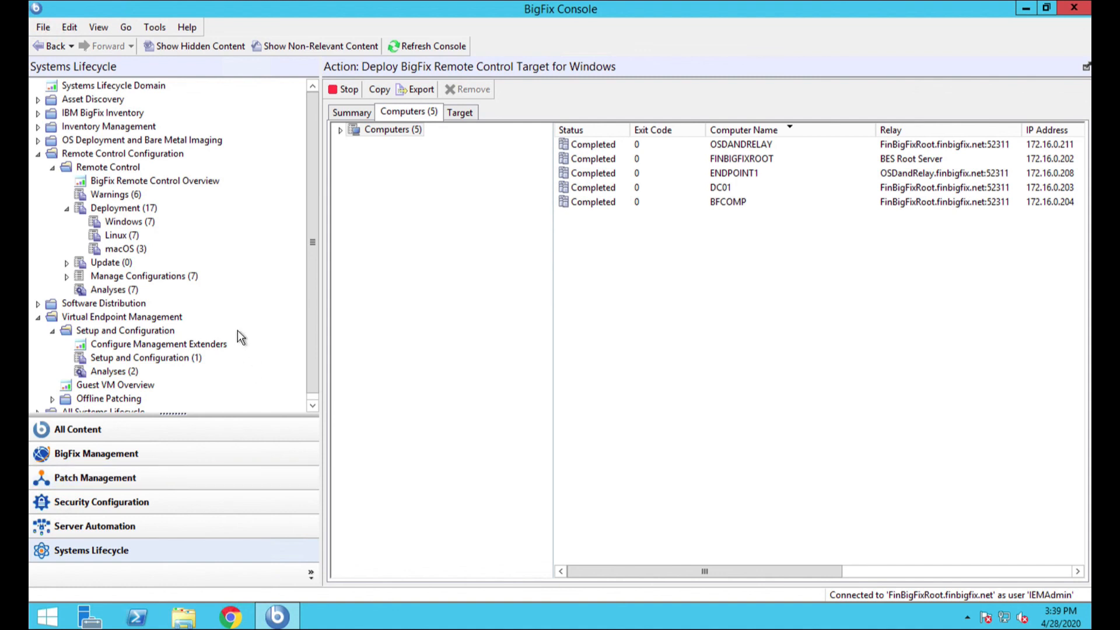
pyautogui.moveTo(107, 166)
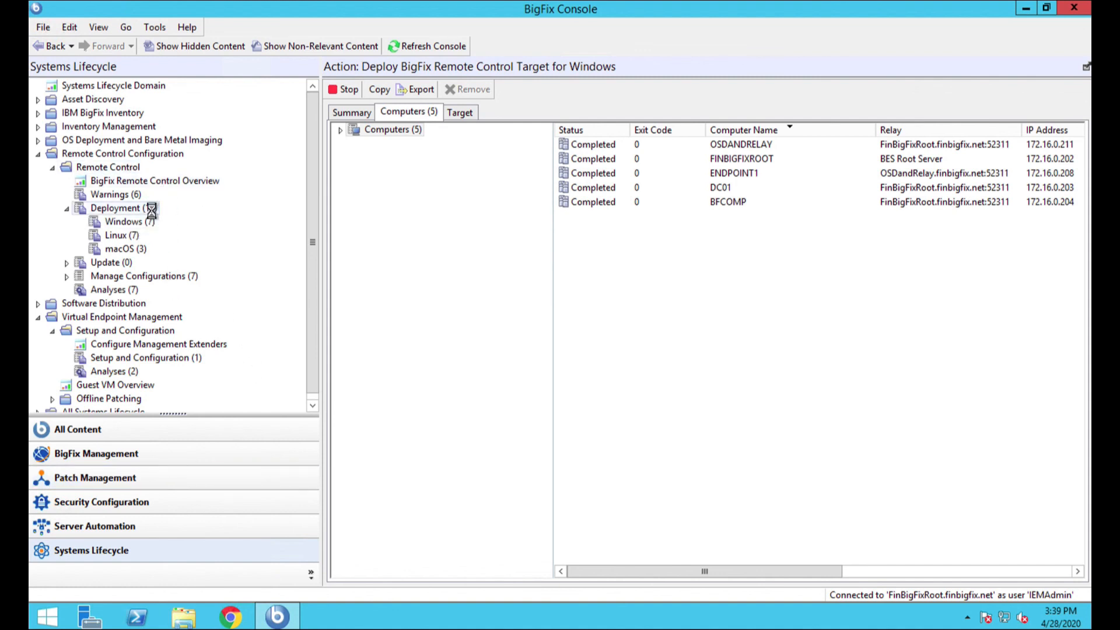
pyautogui.click(118, 208)
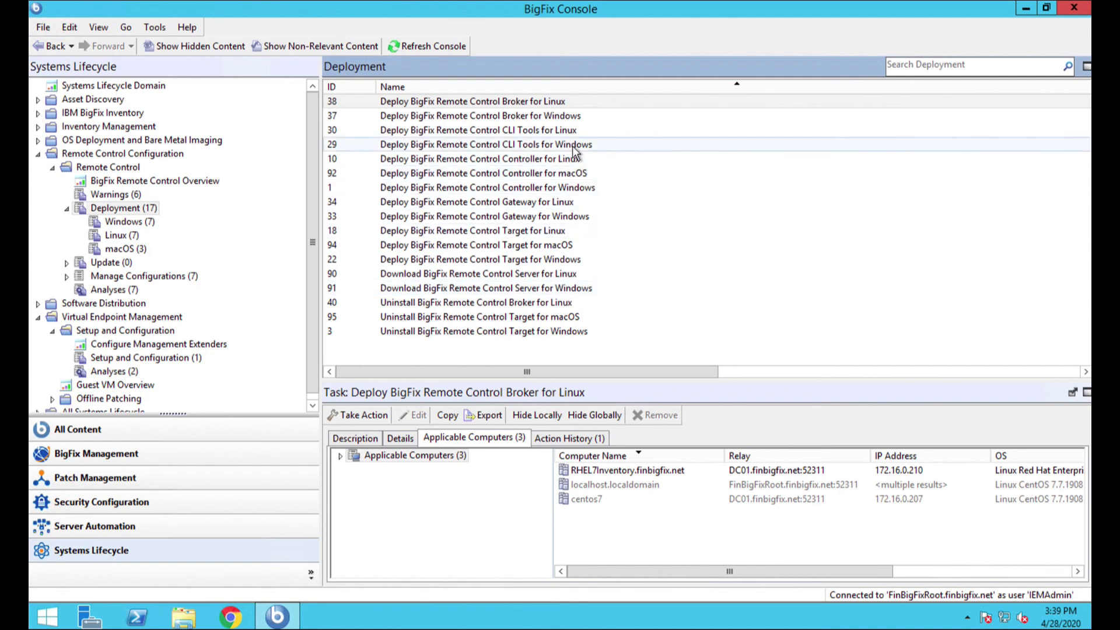
pyautogui.click(488, 187)
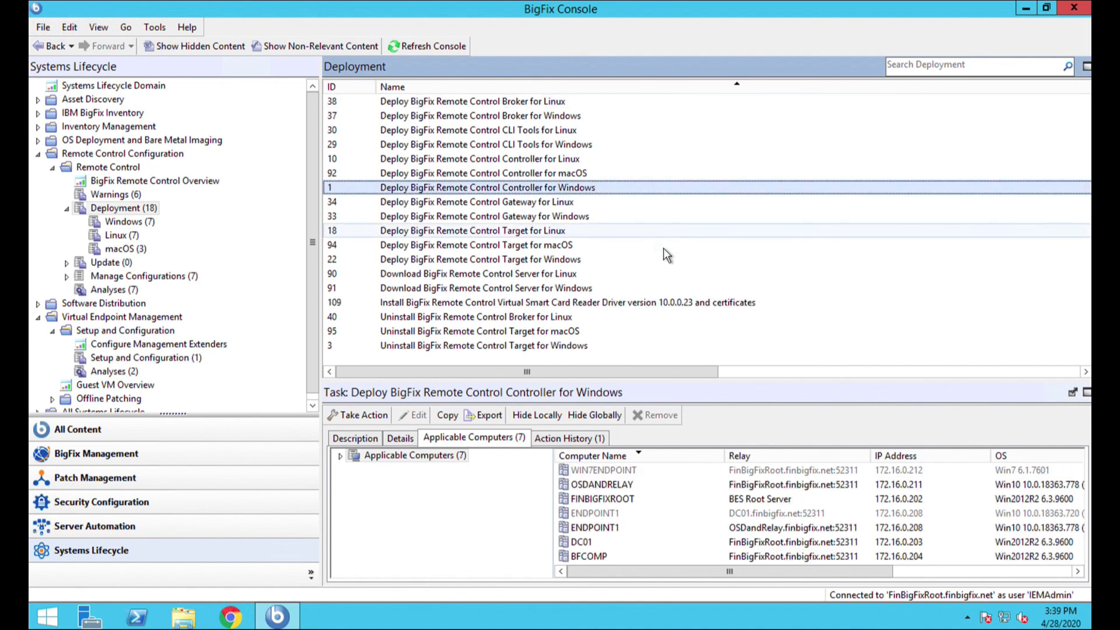
pyautogui.click(357, 415)
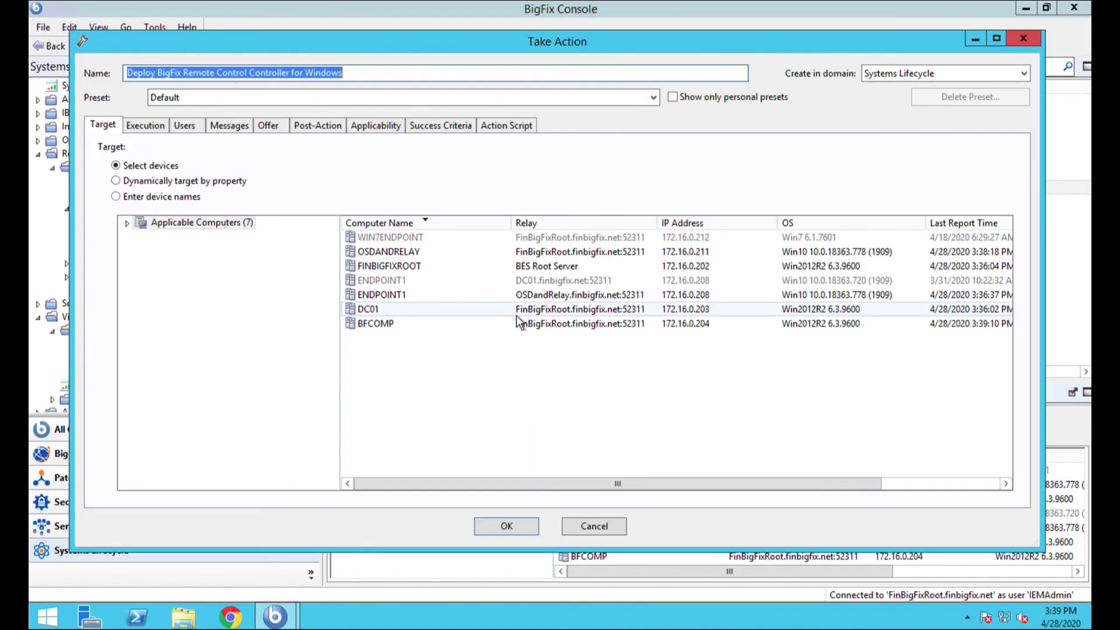
pyautogui.click(376, 324)
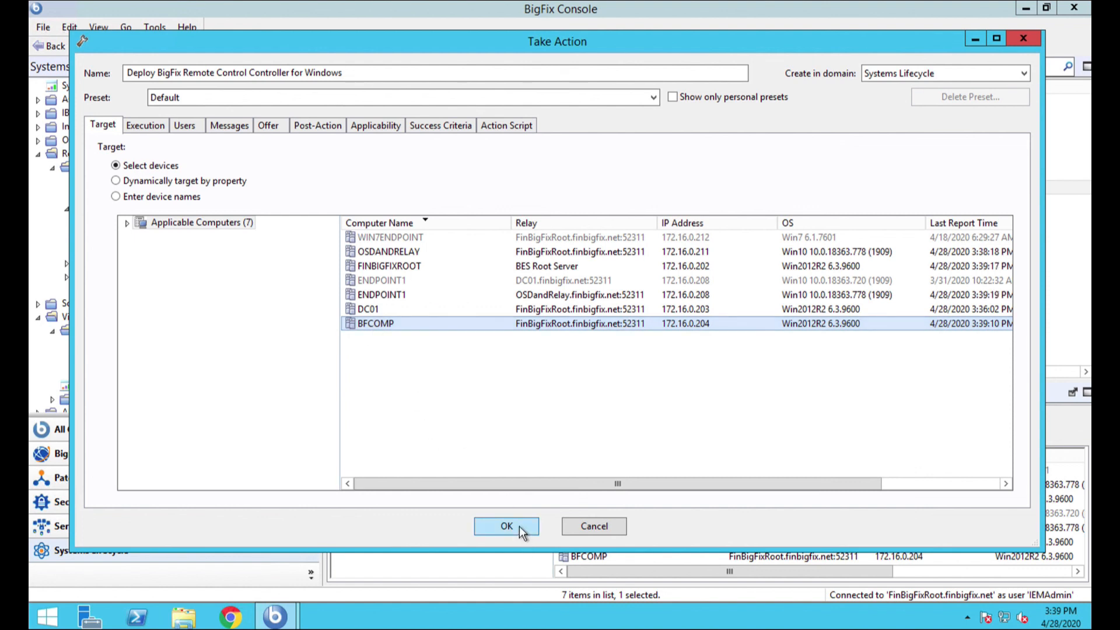
pyautogui.click(505, 526)
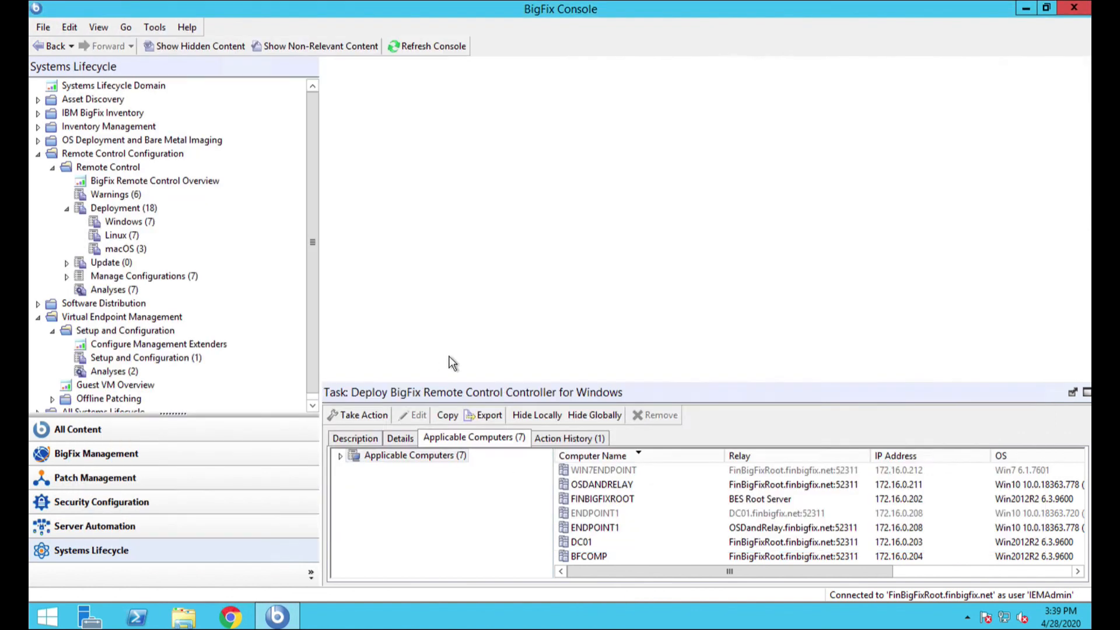
pyautogui.click(363, 415)
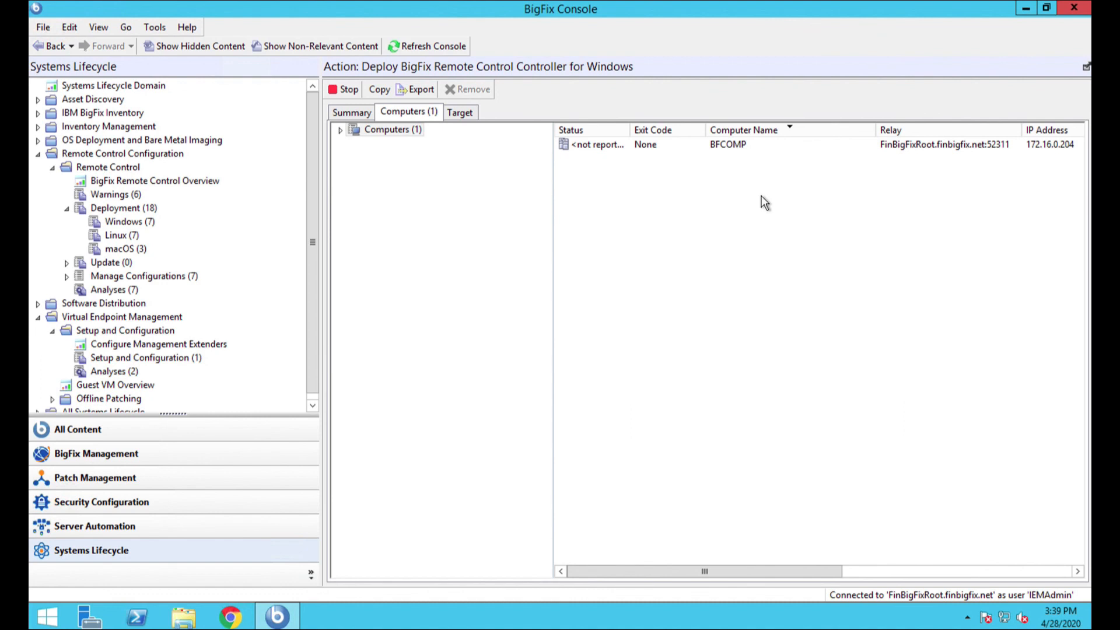
pyautogui.moveTo(510, 117)
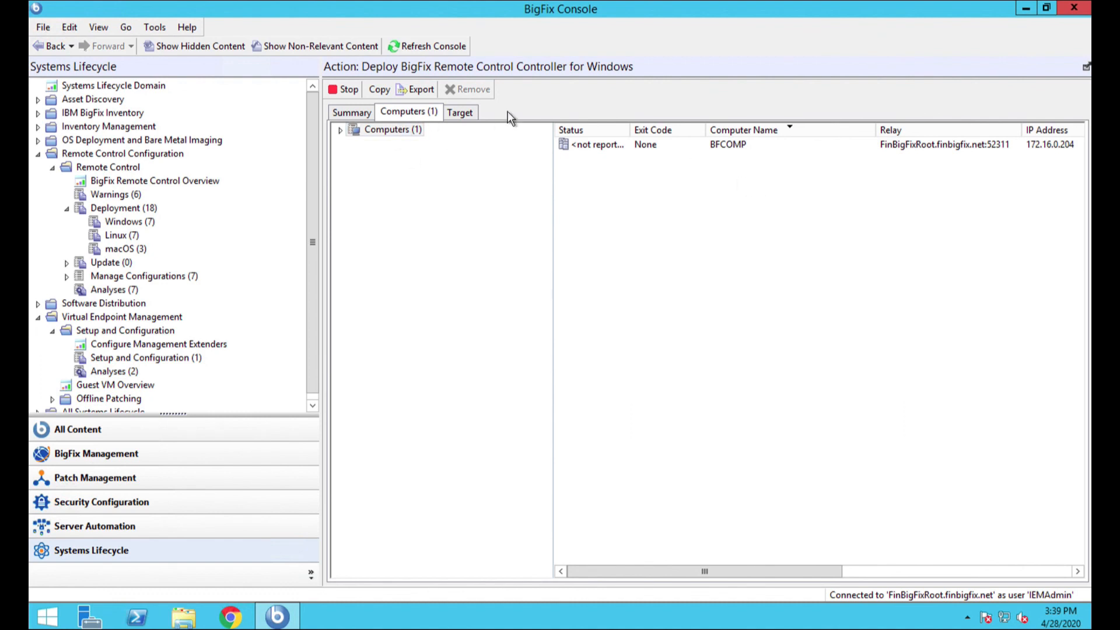